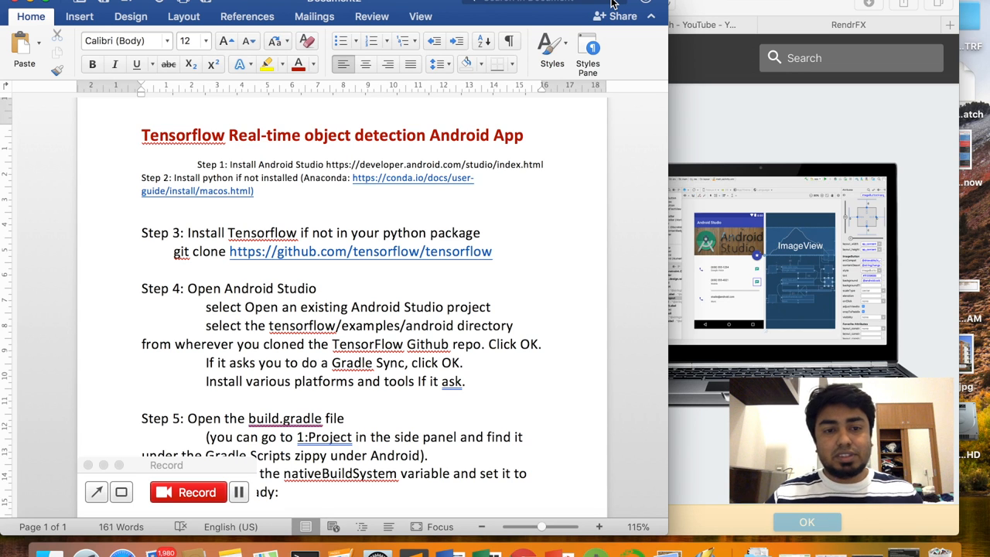
- Scroll through the Word document's TensorFlow Android setup steps, down to steps 3–6
scroll(down, 3)
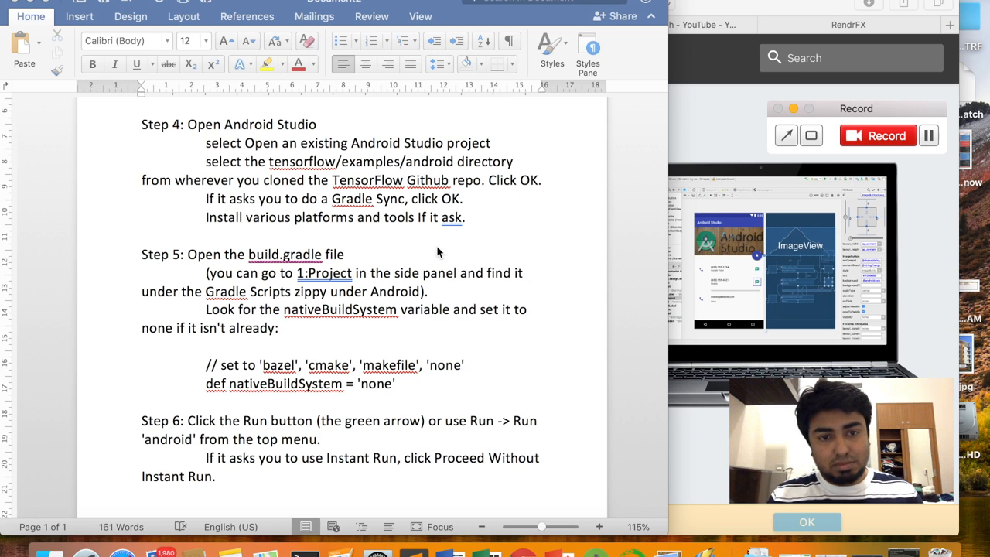
scroll(up, 3)
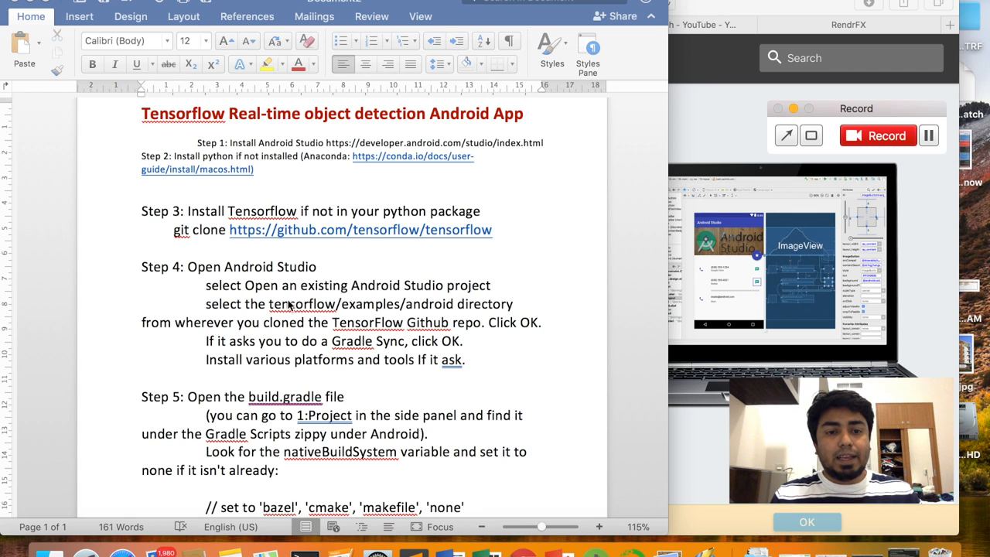
scroll(down, 3)
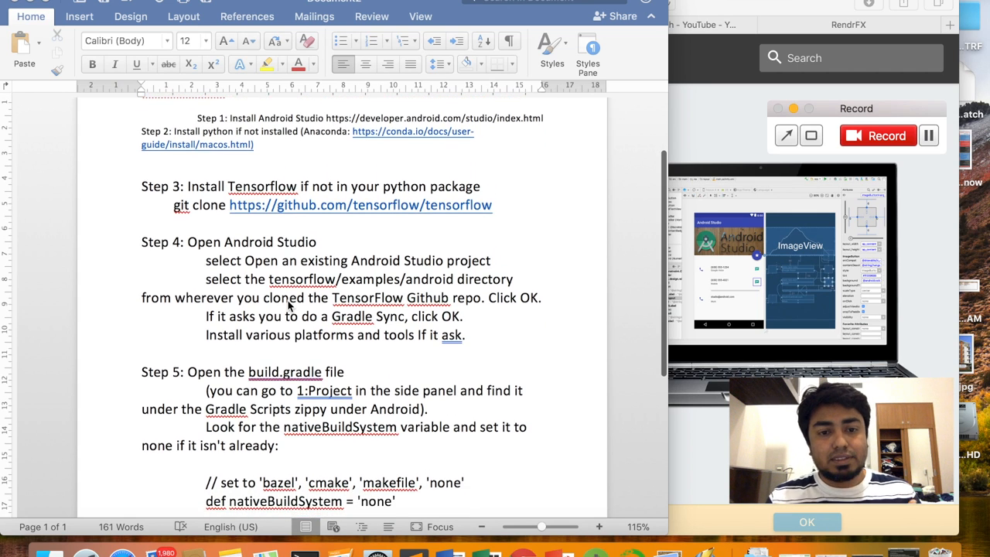
scroll(down, 3)
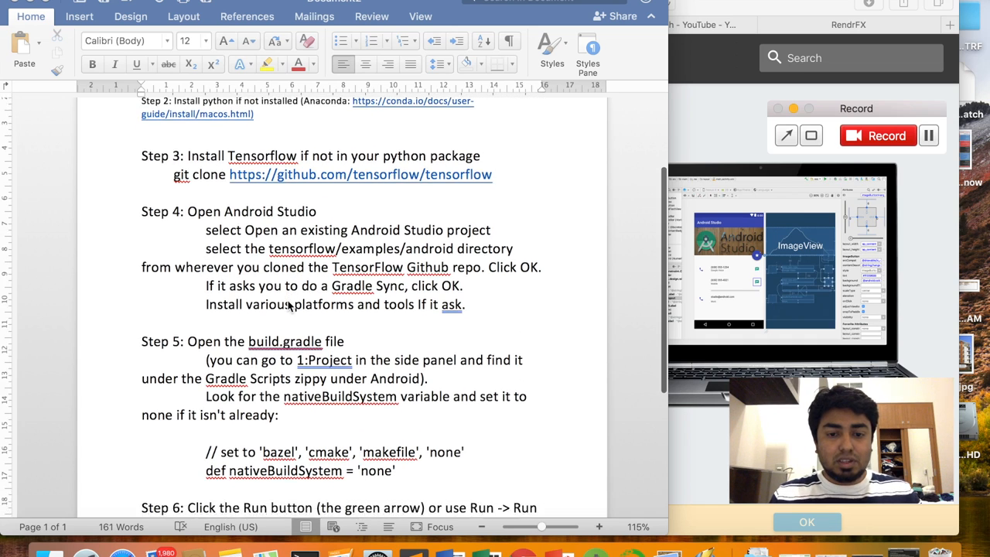
scroll(down, 3)
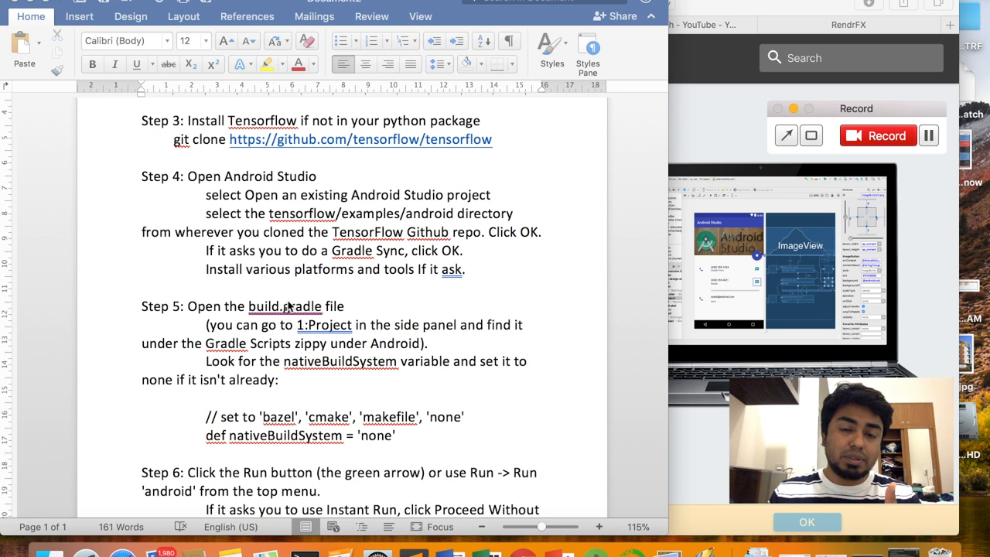
mouse_move(403, 346)
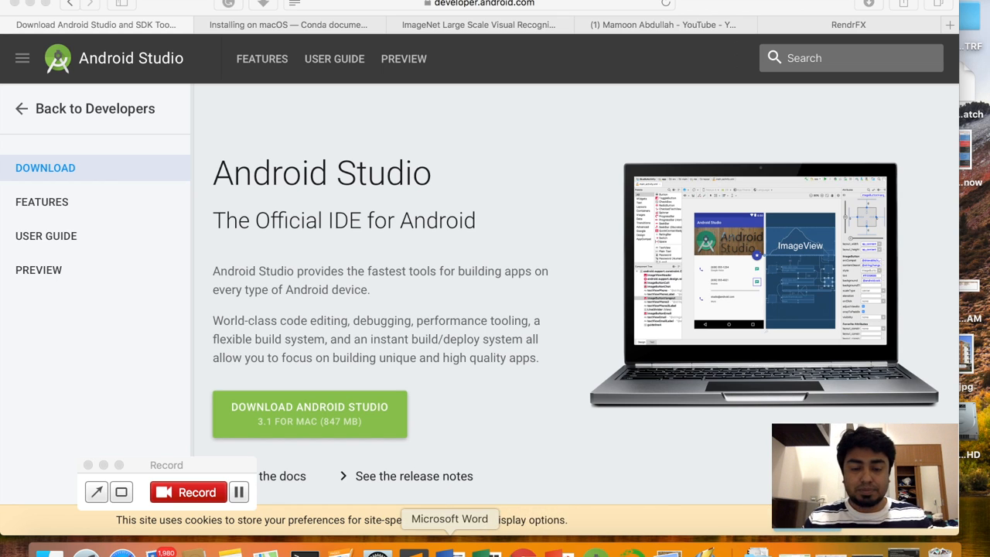
click(448, 519)
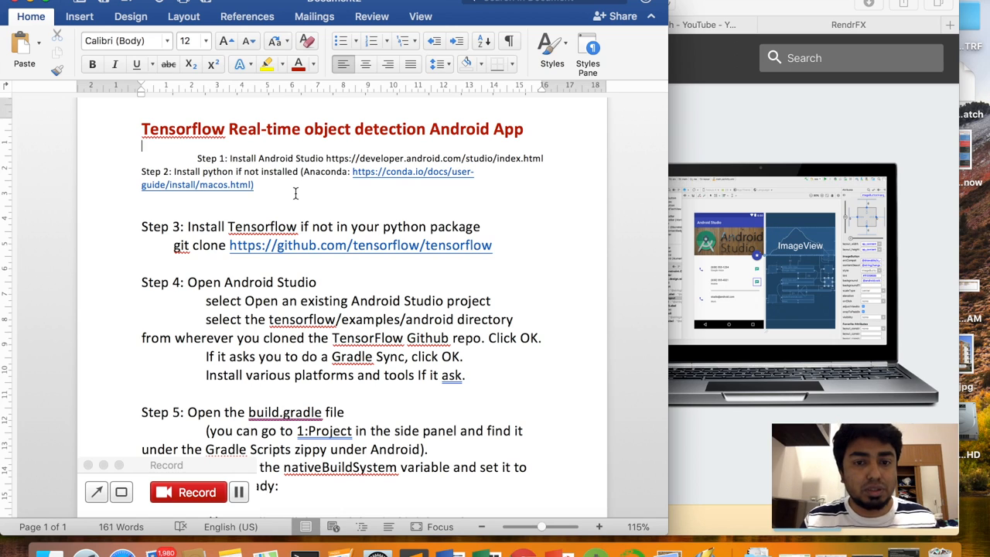
click(93, 25)
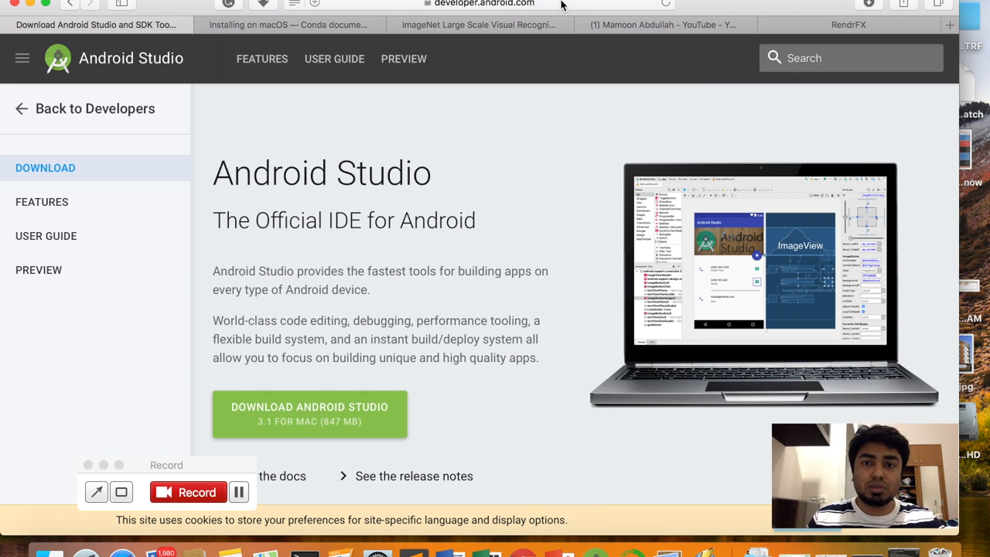
scroll(down, 3)
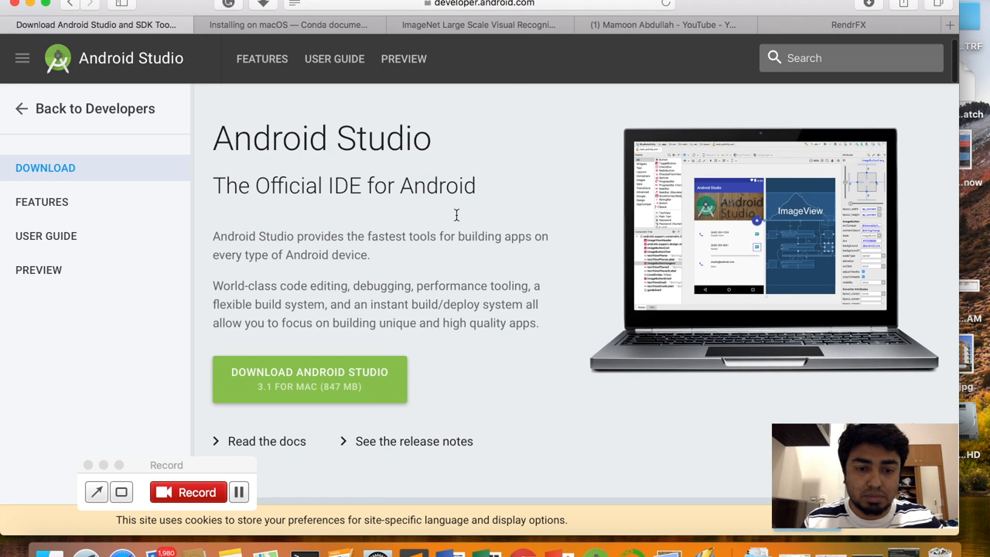
mouse_move(529, 397)
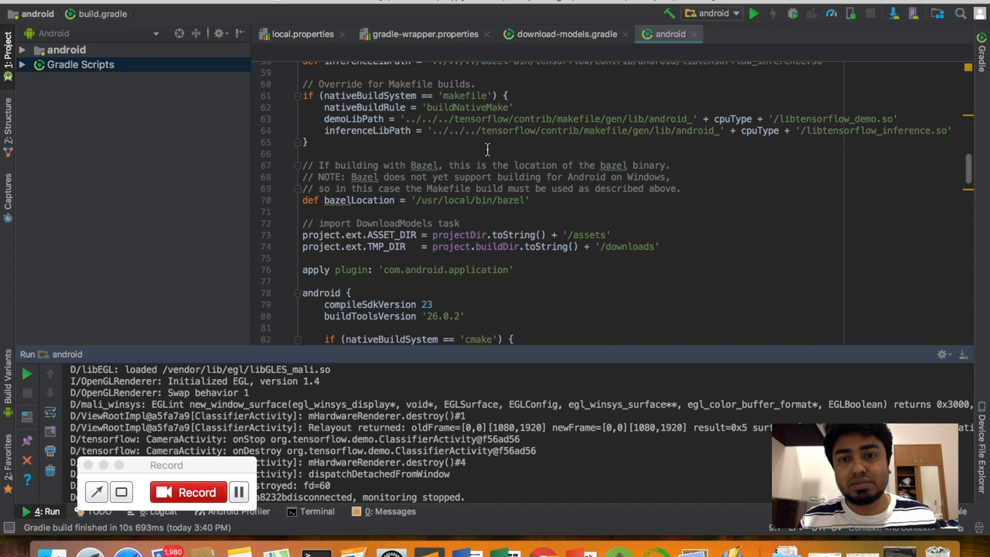
mouse_move(219, 297)
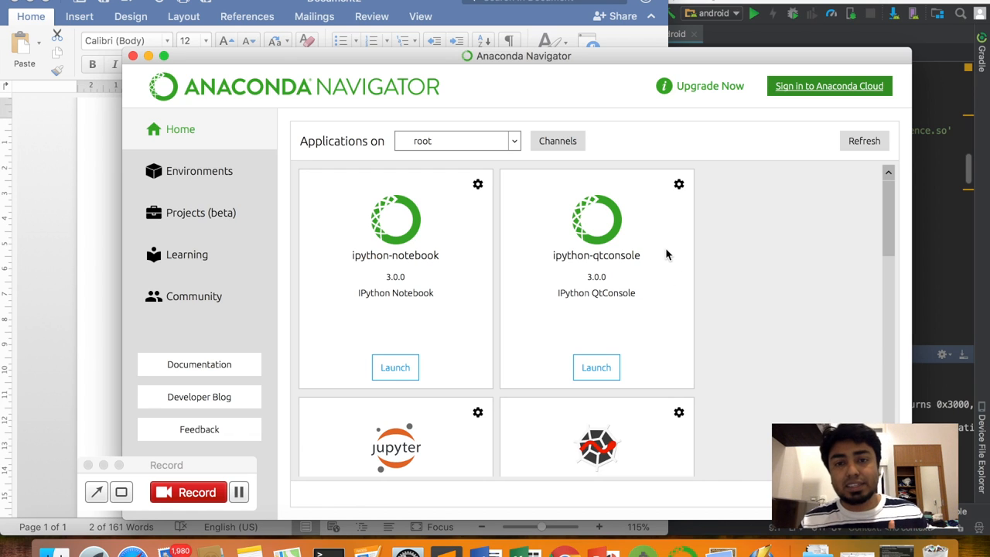
mouse_move(415, 102)
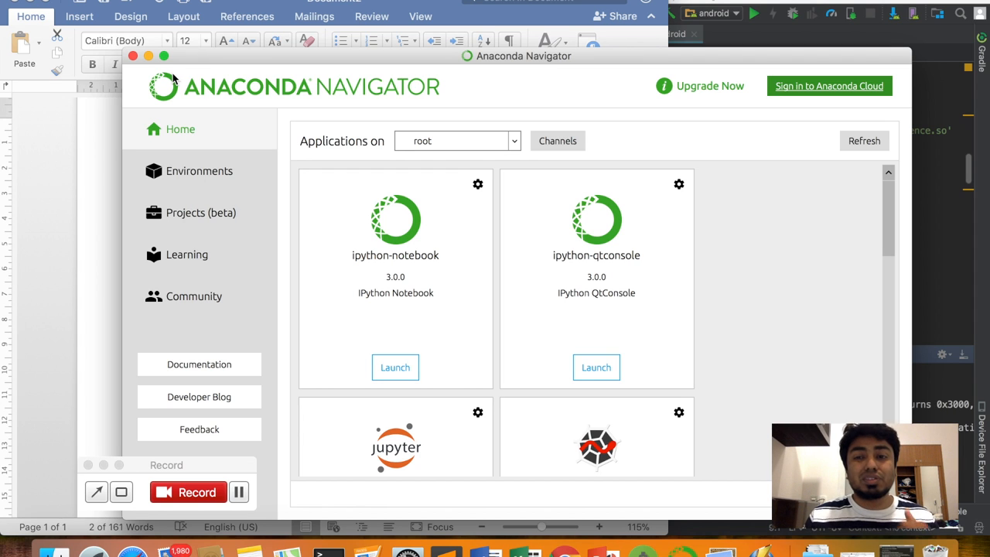
mouse_move(151, 57)
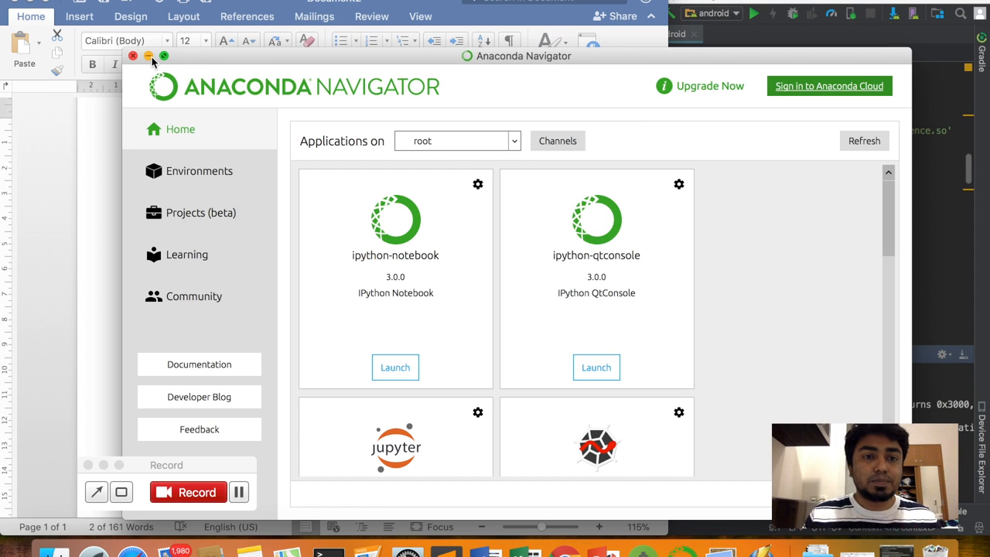
- Minimize the Anaconda Navigator window
click(134, 56)
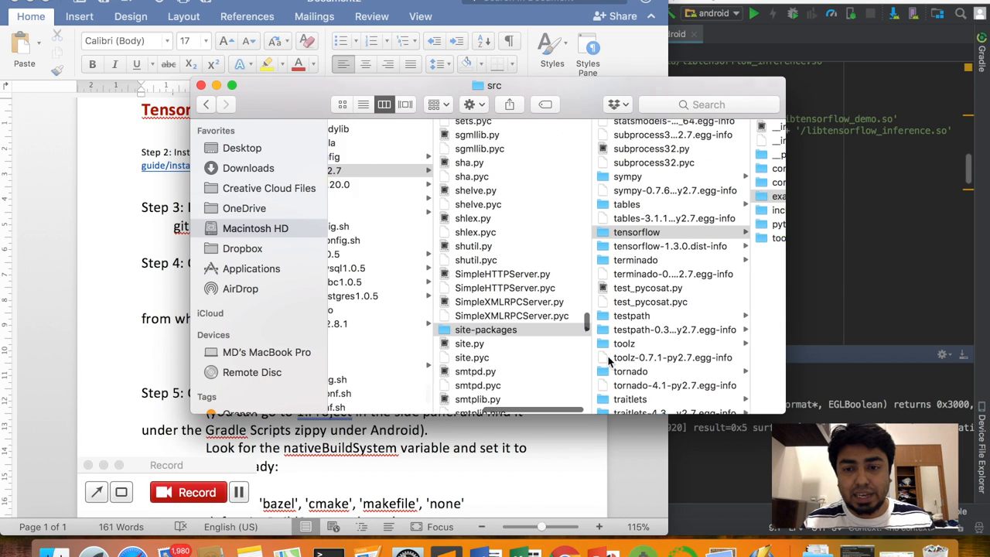
- Open the examples folder inside the tensorflow package in Finder
click(636, 232)
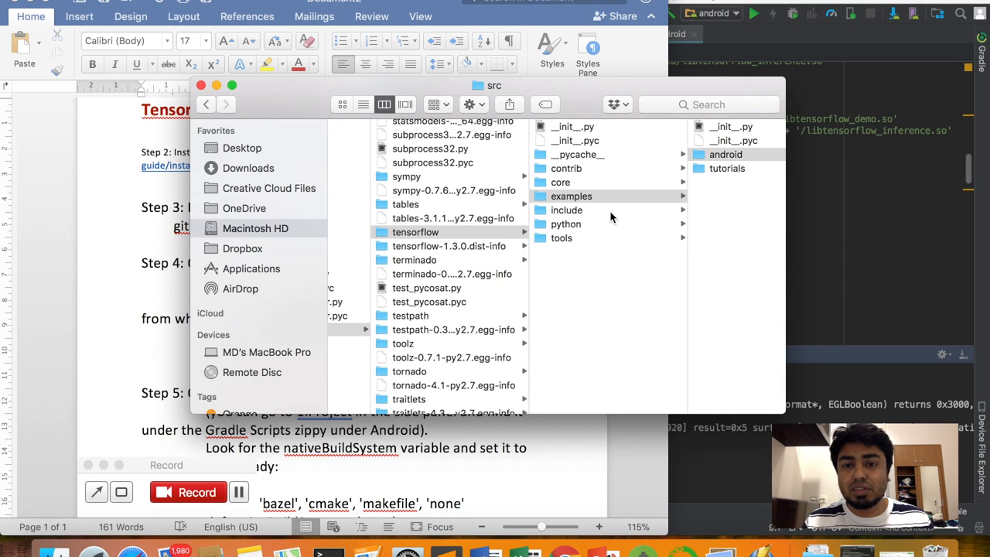
mouse_move(710, 223)
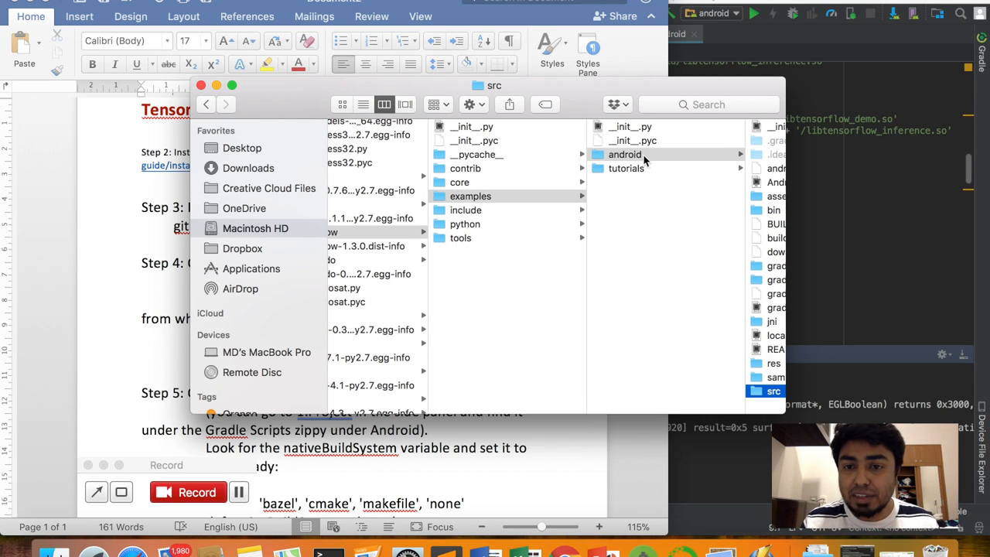
mouse_move(655, 215)
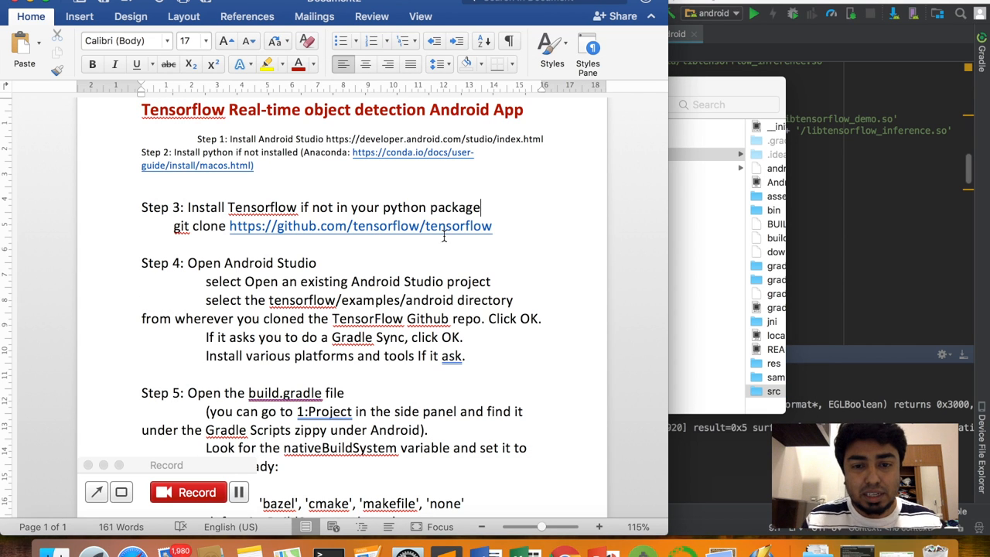
mouse_move(512, 228)
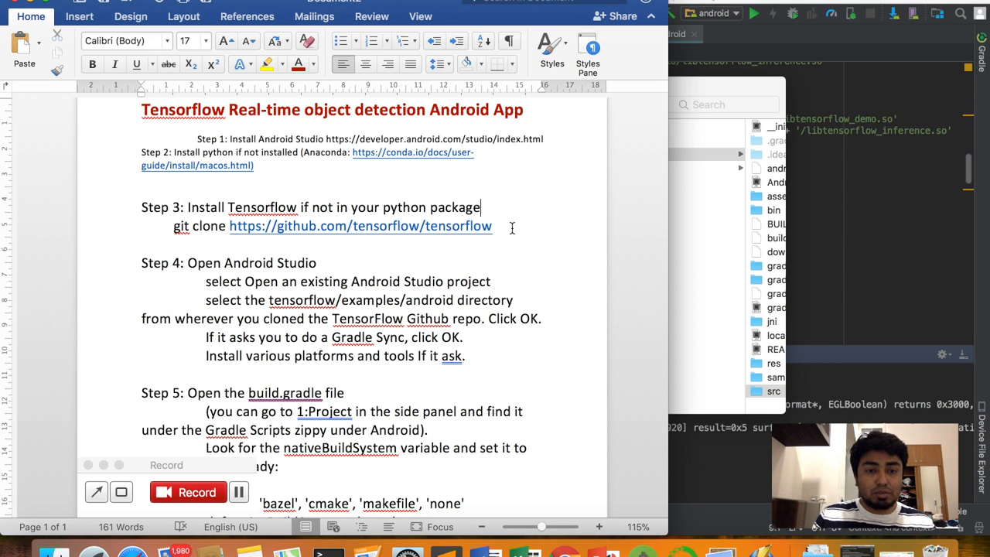
mouse_move(447, 553)
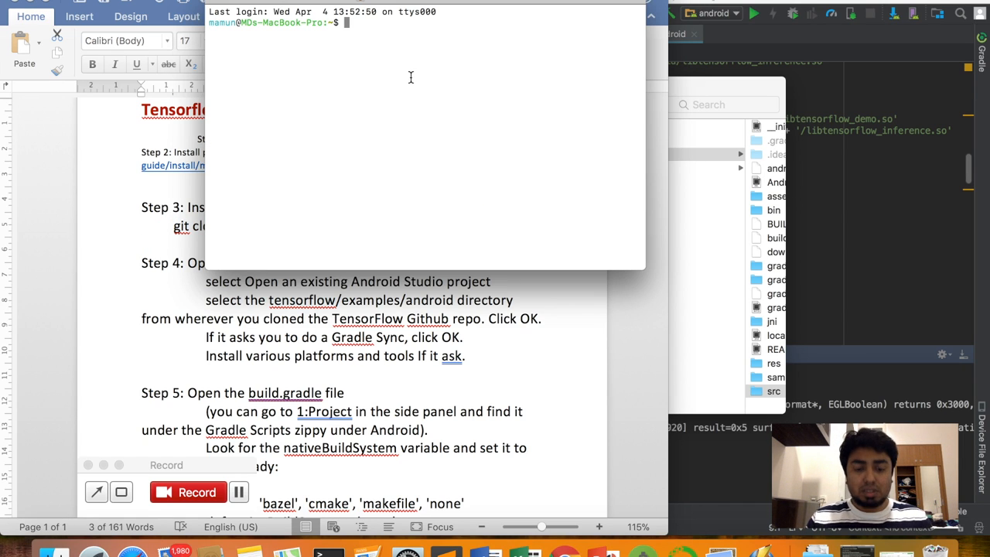
text(ILSVRC2012)
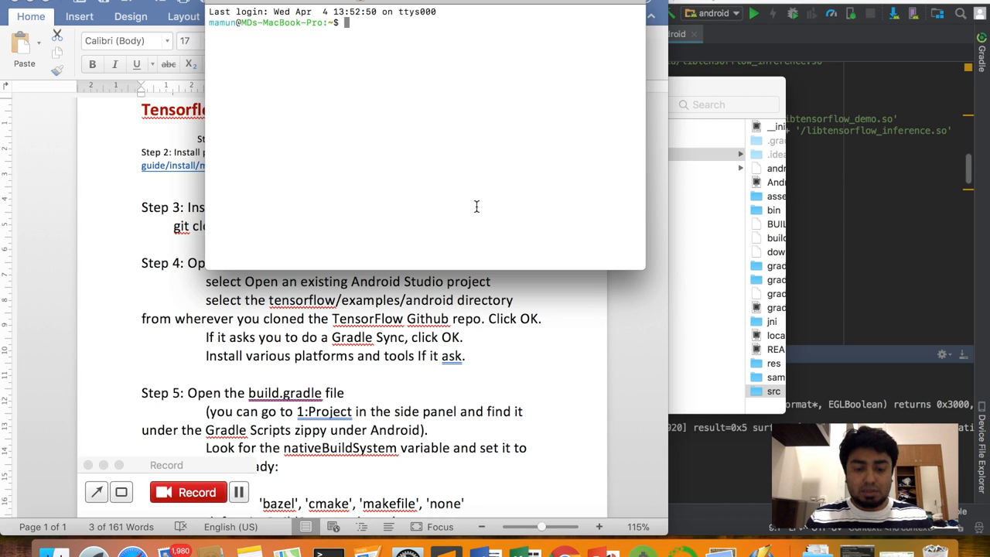
text(git clone https://github.com/tensorflow/tensorflow)
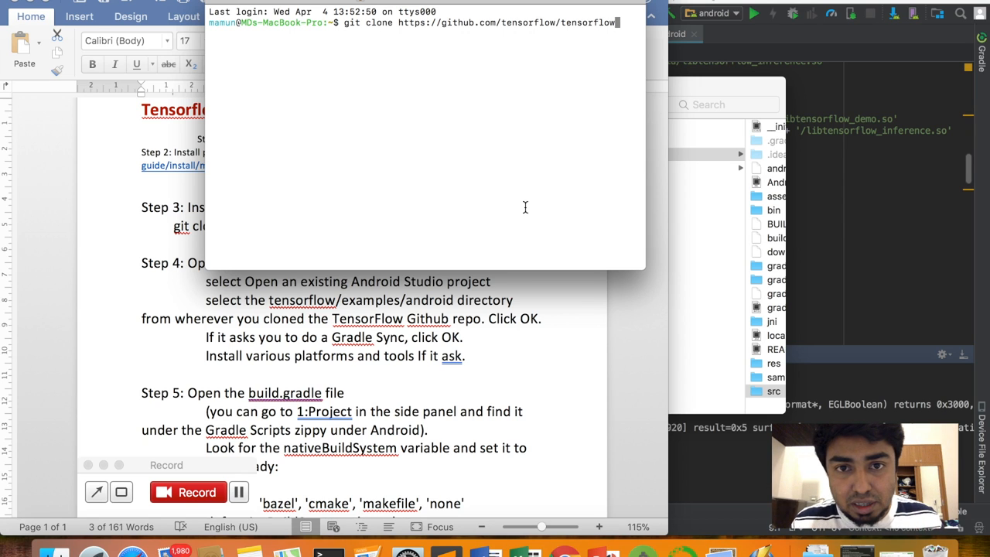
mouse_move(509, 159)
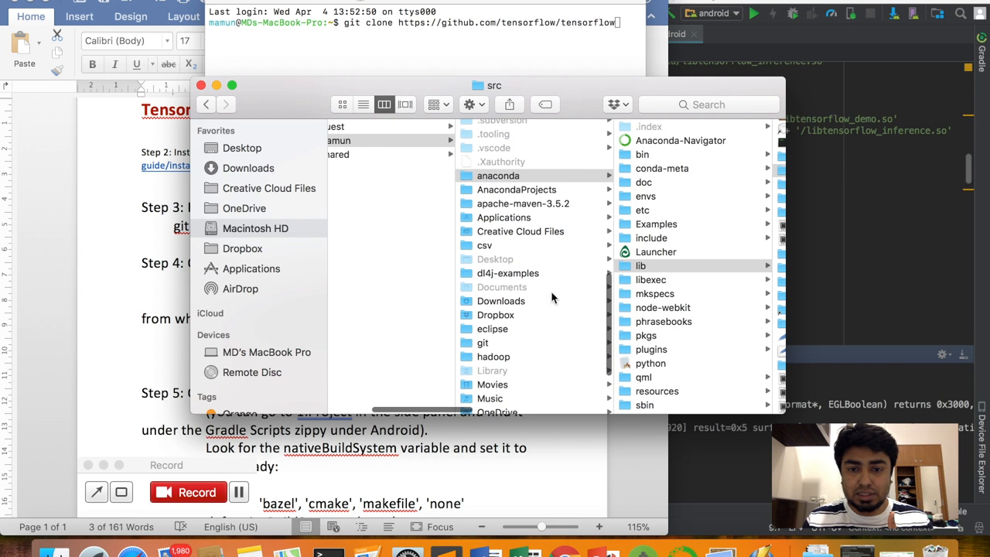
- Open the home folder's git folder, then the cloned tensorflow repository folder
click(482, 343)
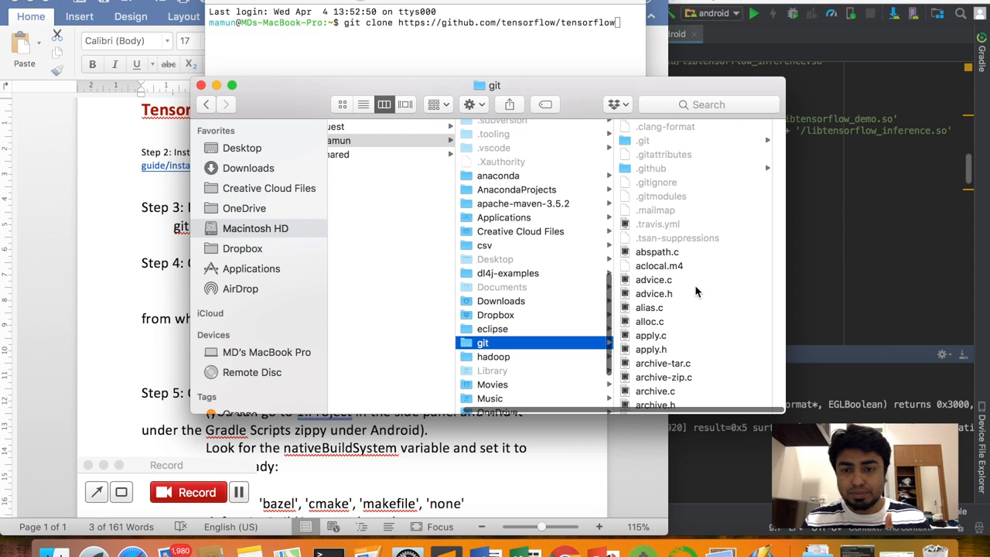
scroll(down, 3)
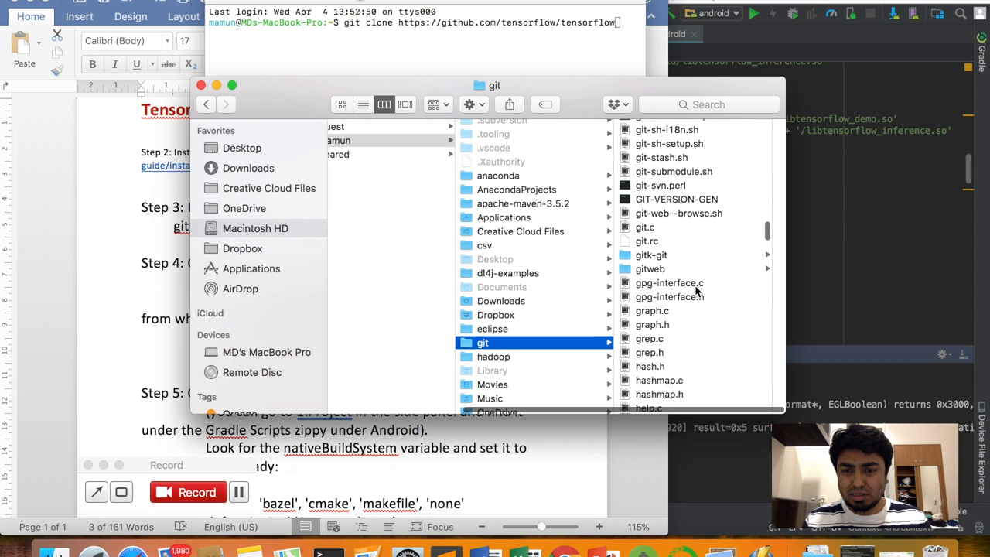
scroll(down, 3)
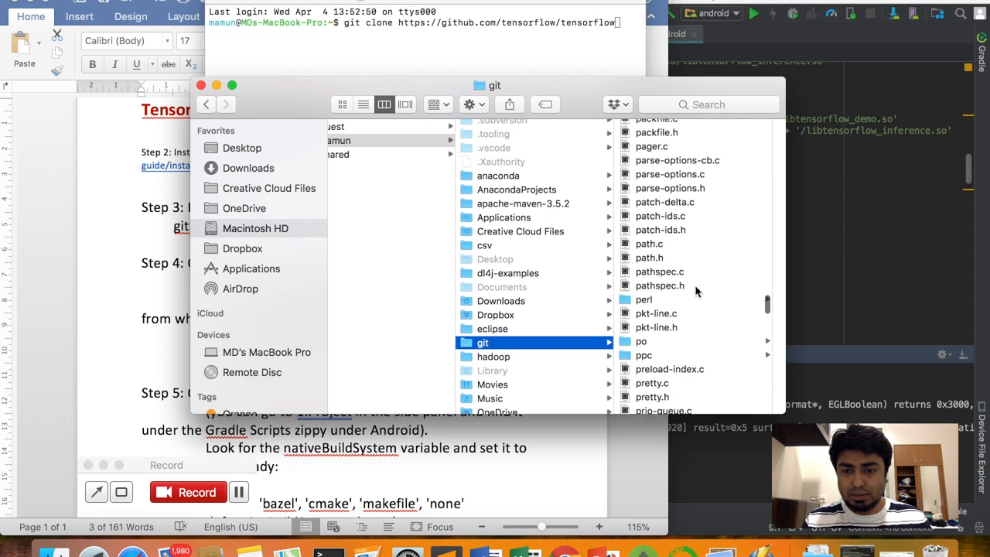
scroll(down, 3)
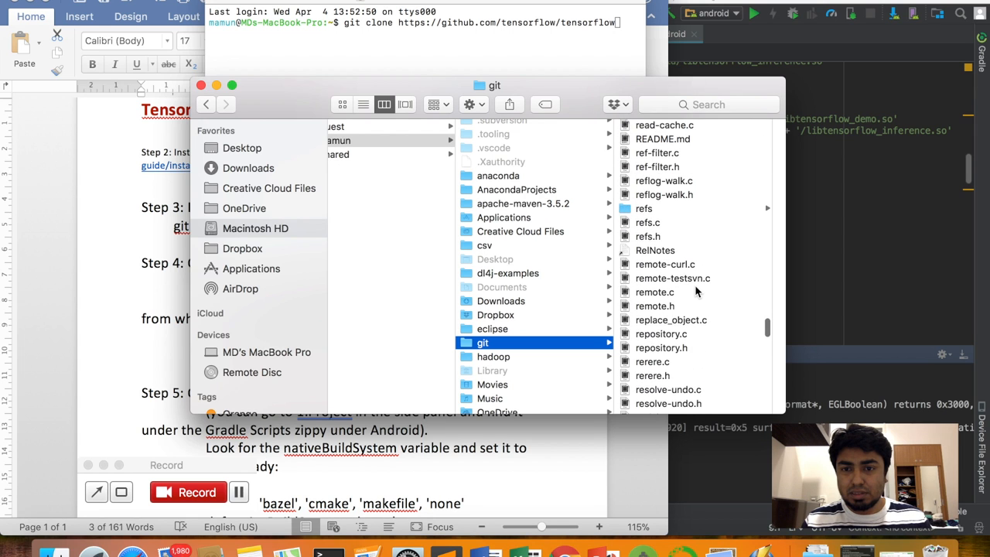
scroll(down, 3)
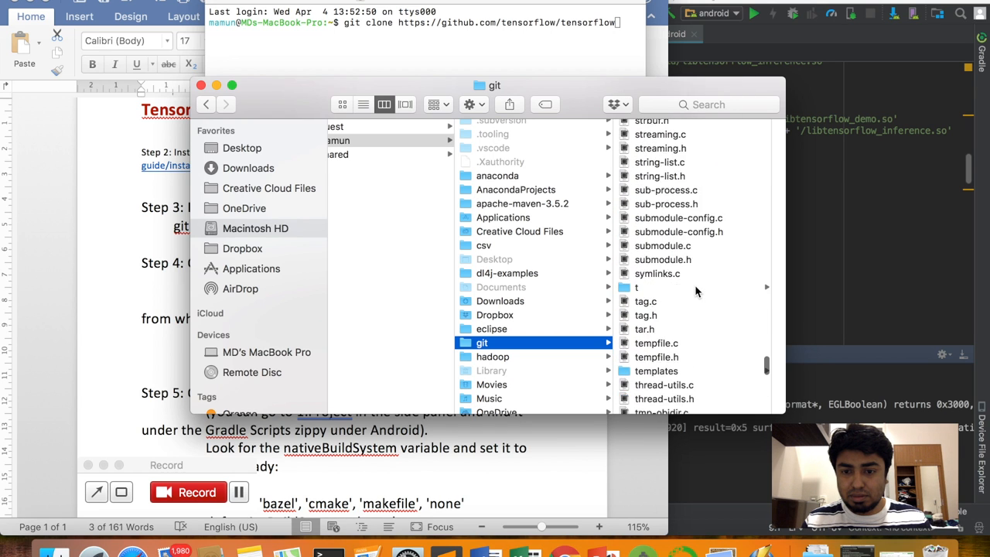
scroll(down, 3)
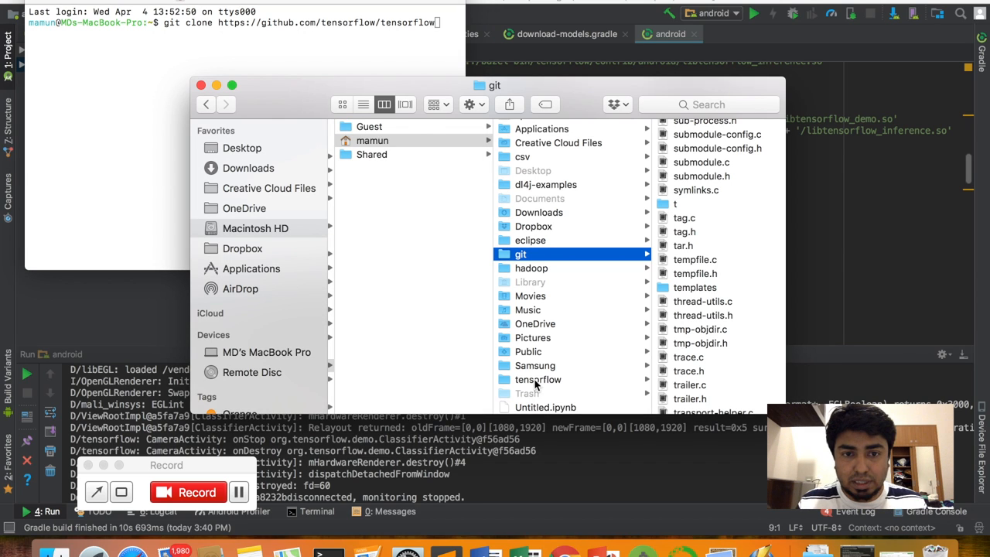
mouse_move(532, 383)
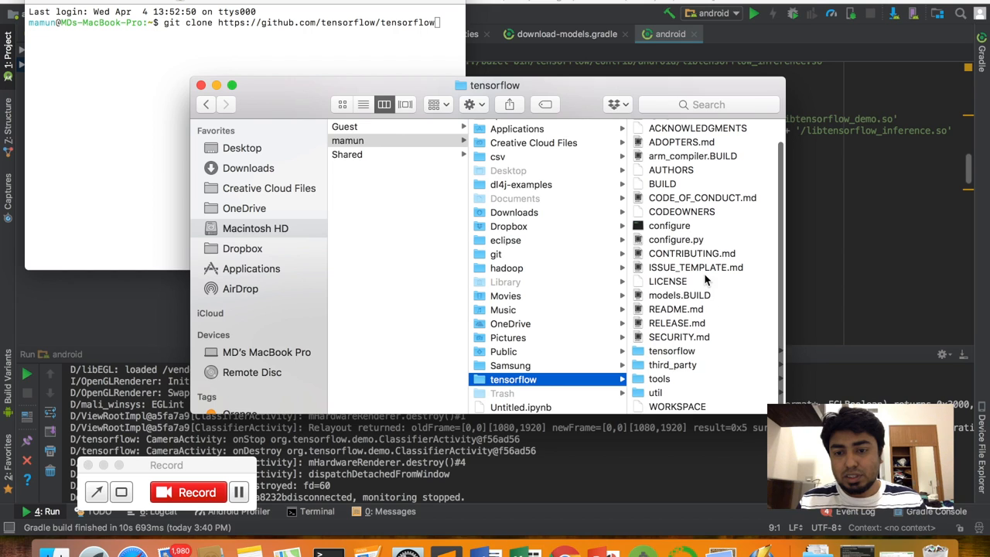
click(512, 351)
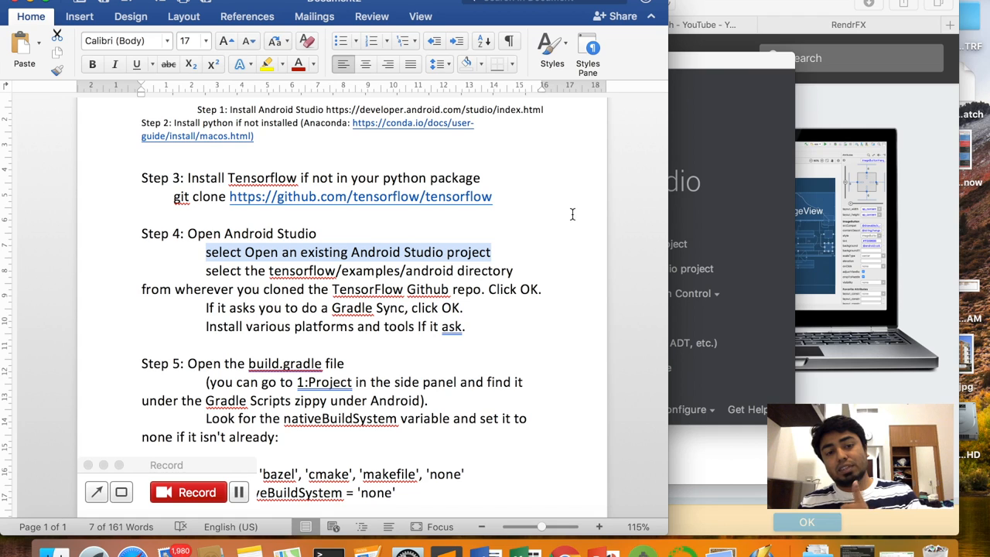
mouse_move(535, 259)
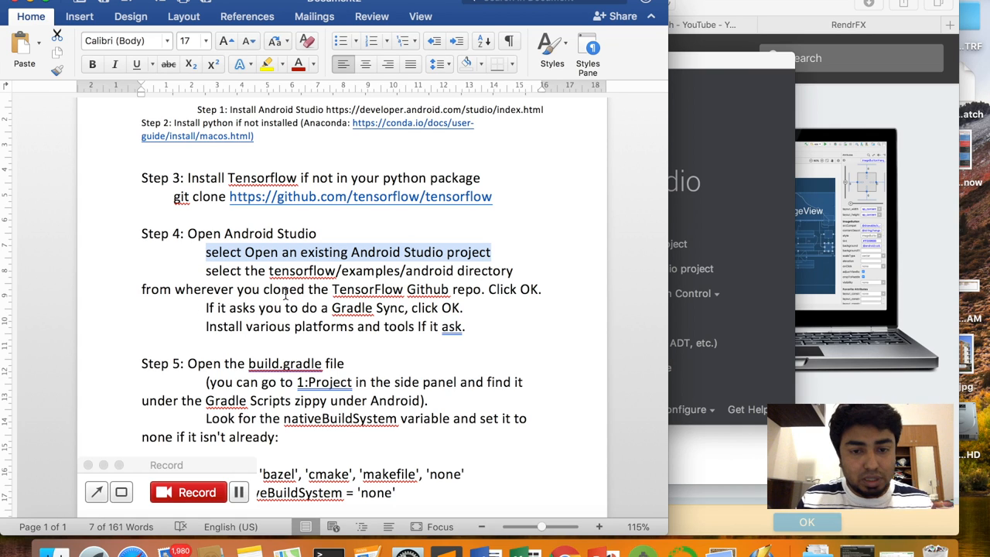
mouse_move(645, 266)
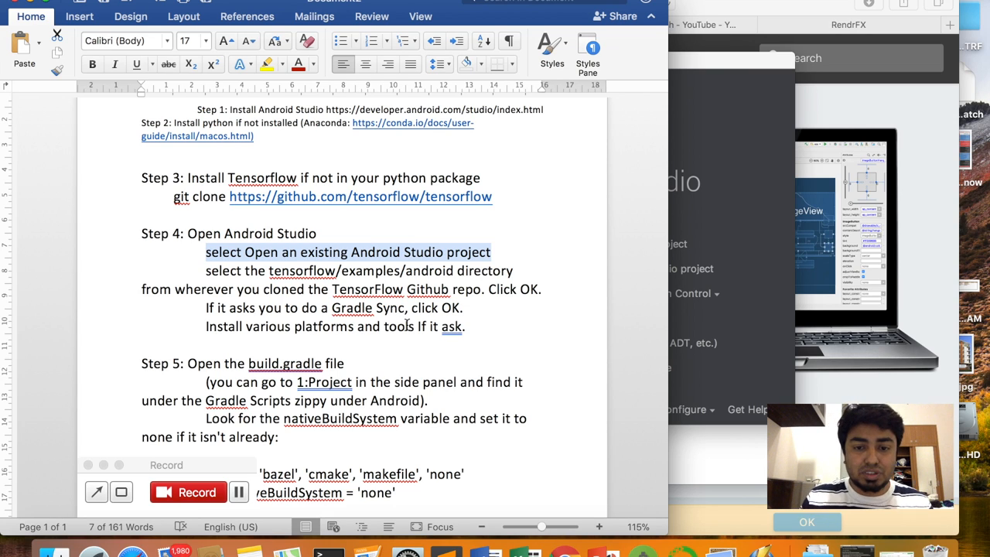
mouse_move(536, 323)
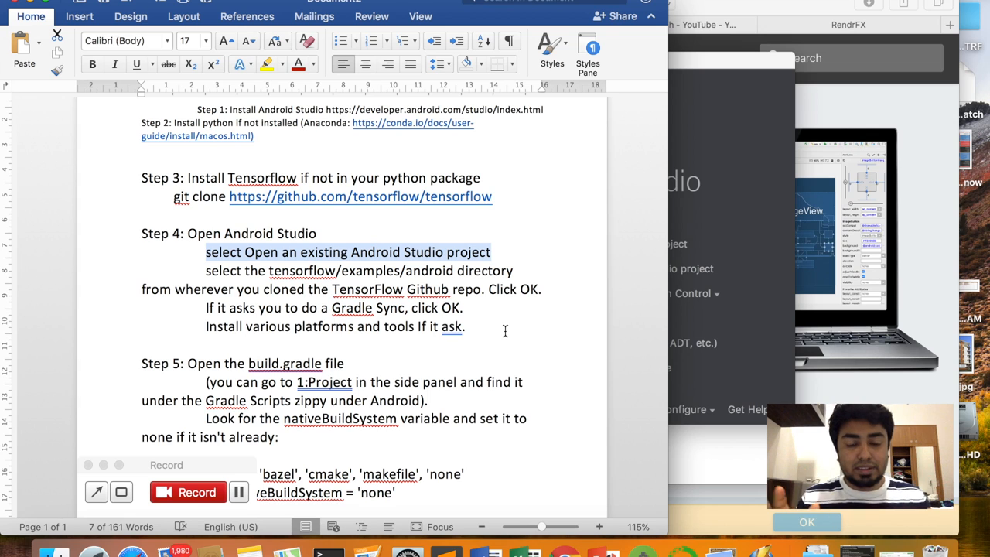
mouse_move(455, 368)
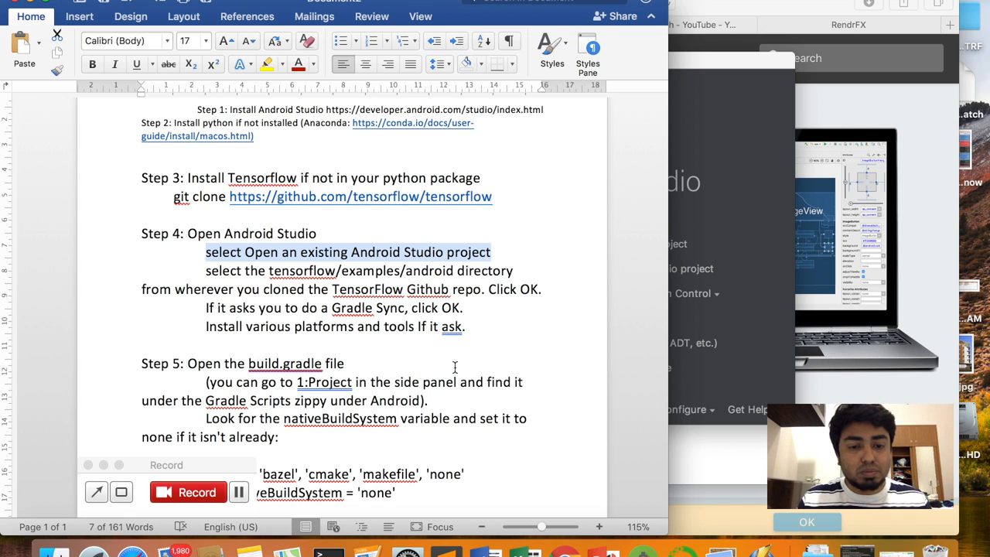
- Scroll the Word step list down to Steps 5 and 6
scroll(down, 3)
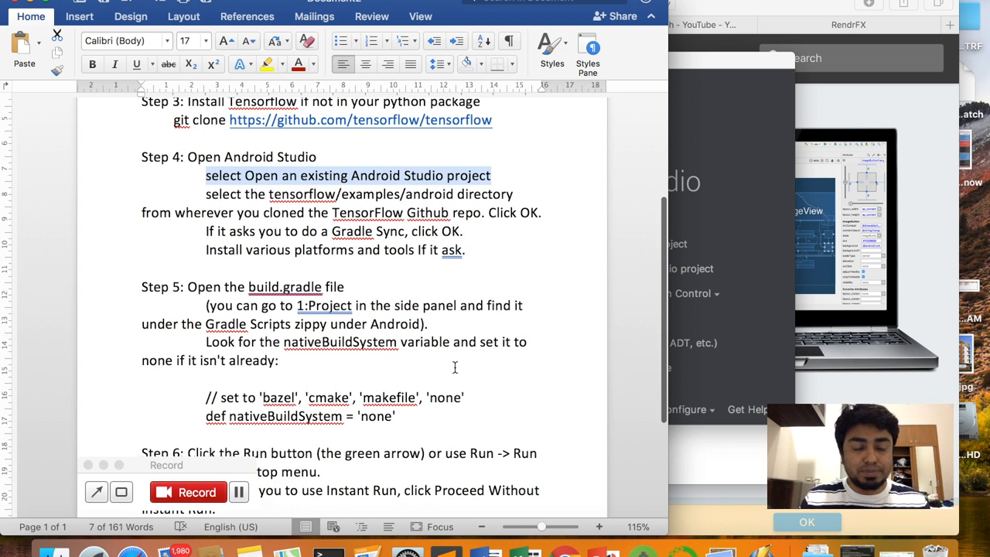
scroll(down, 3)
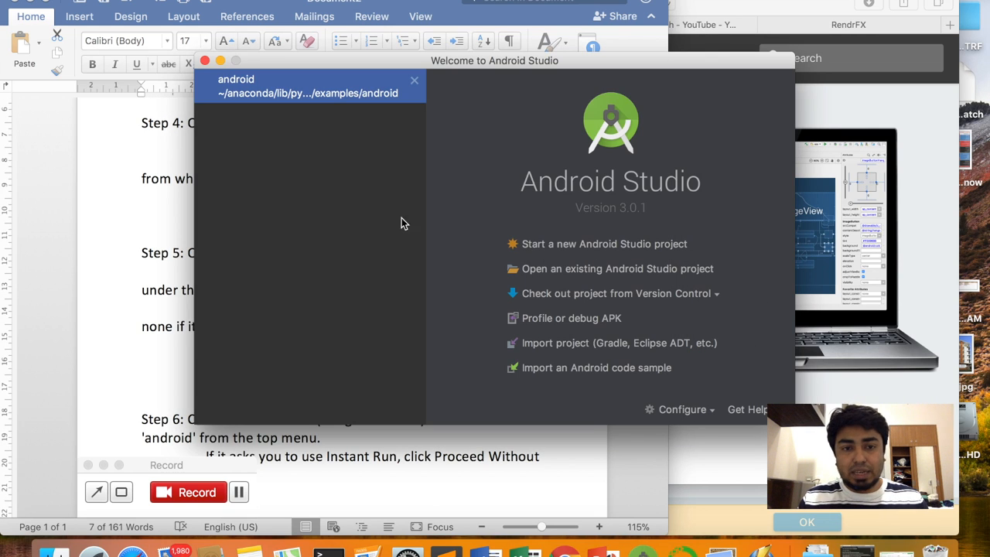
mouse_move(312, 93)
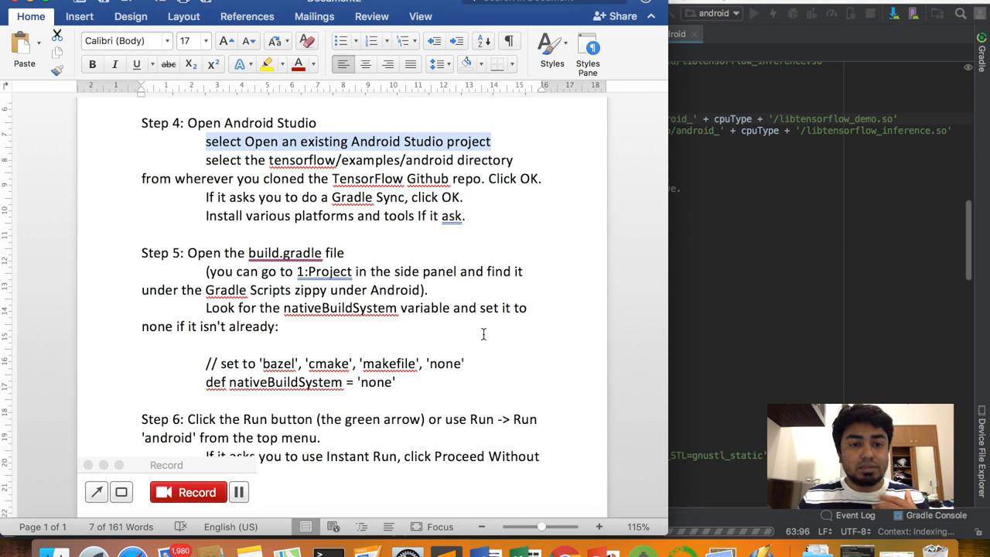
- Scroll the android project's build.gradle once Gradle sync has finished
scroll(down, 3)
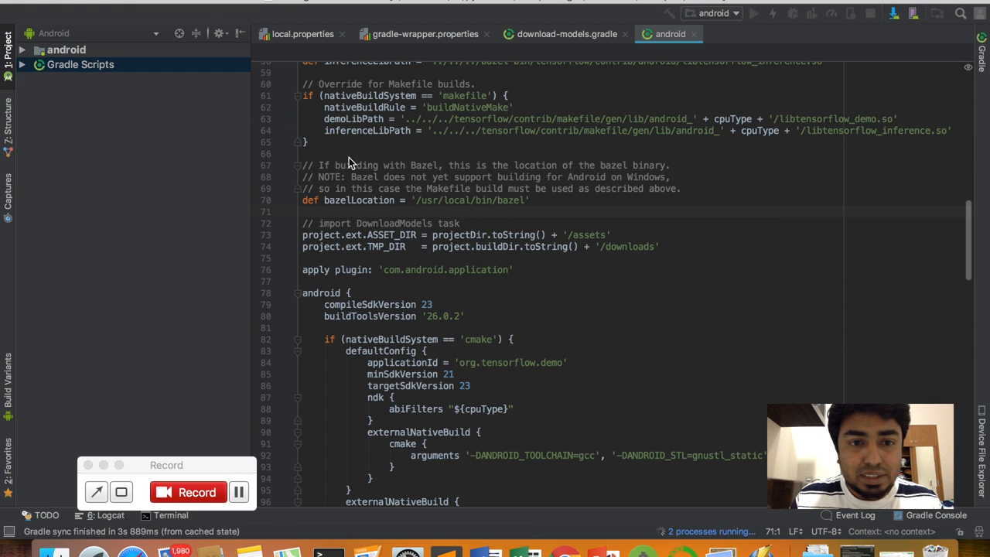
- Expand Gradle Scripts, find nativeBuildSystem 'none' in build.gradle, and highlight 'bazel'
click(84, 65)
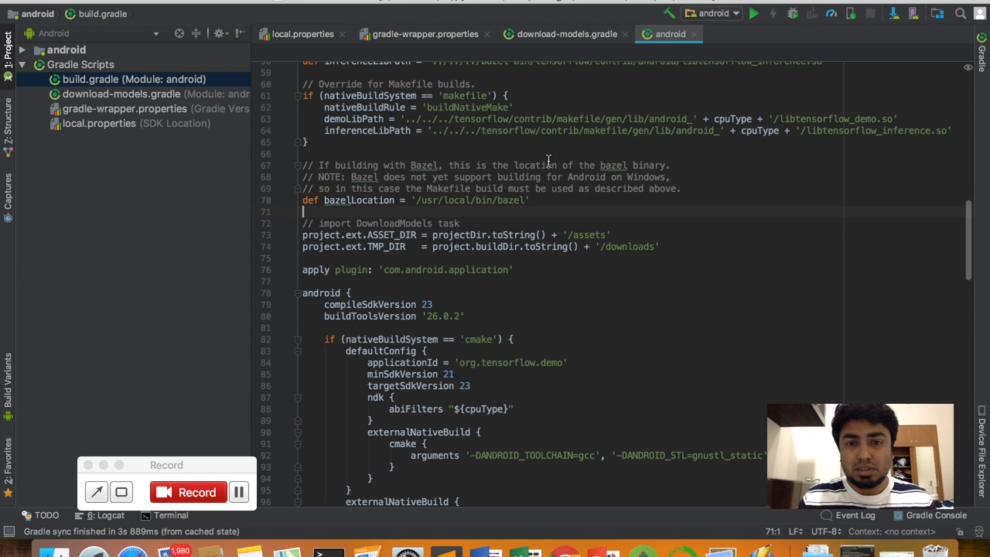
scroll(down, 3)
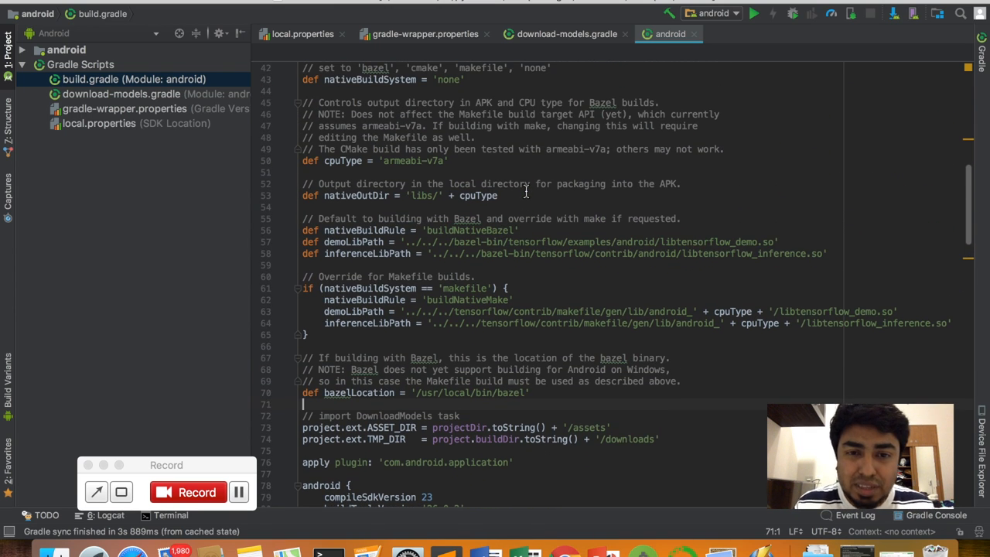
scroll(down, 3)
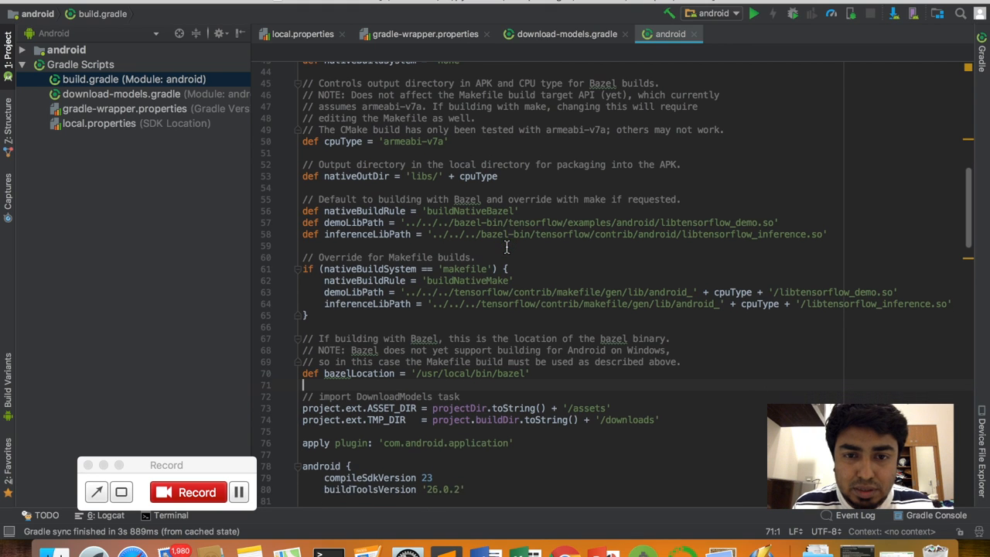
scroll(up, 3)
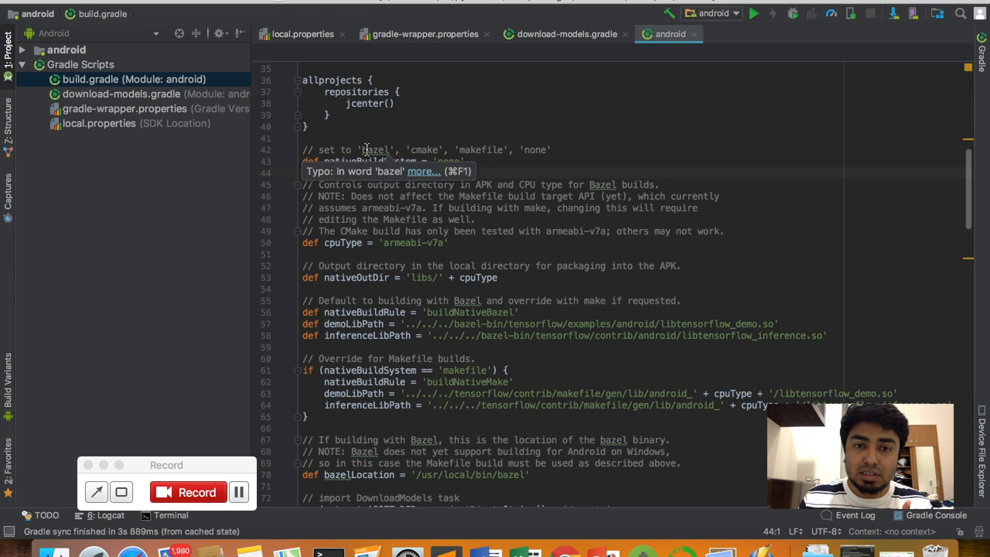
double_click(448, 161)
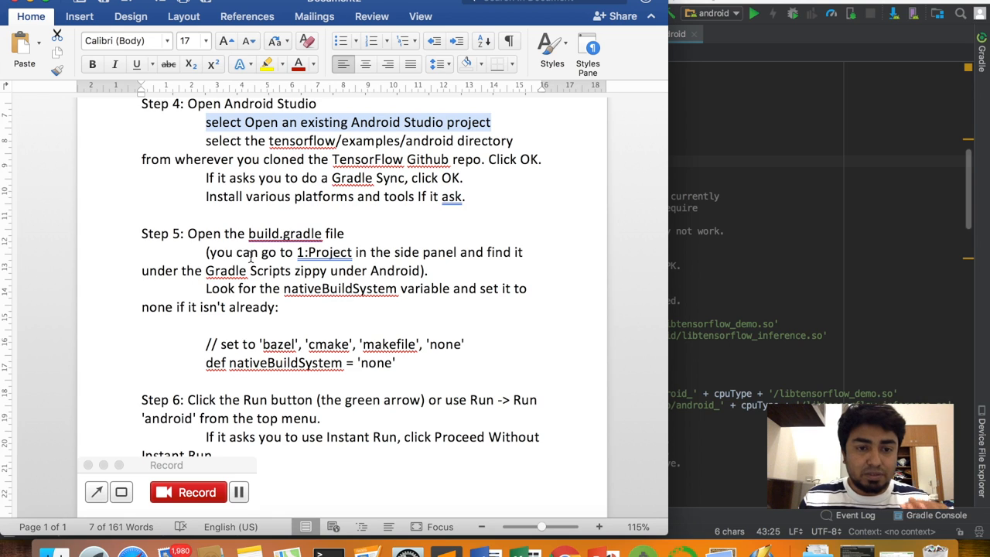
- Scroll the Word document down to Step 6's Run instruction
scroll(down, 3)
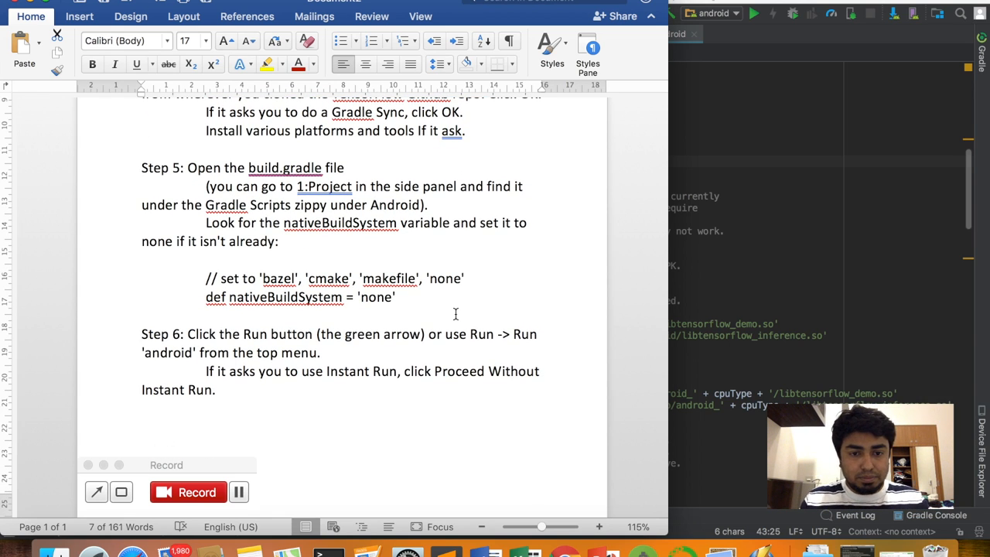
scroll(down, 3)
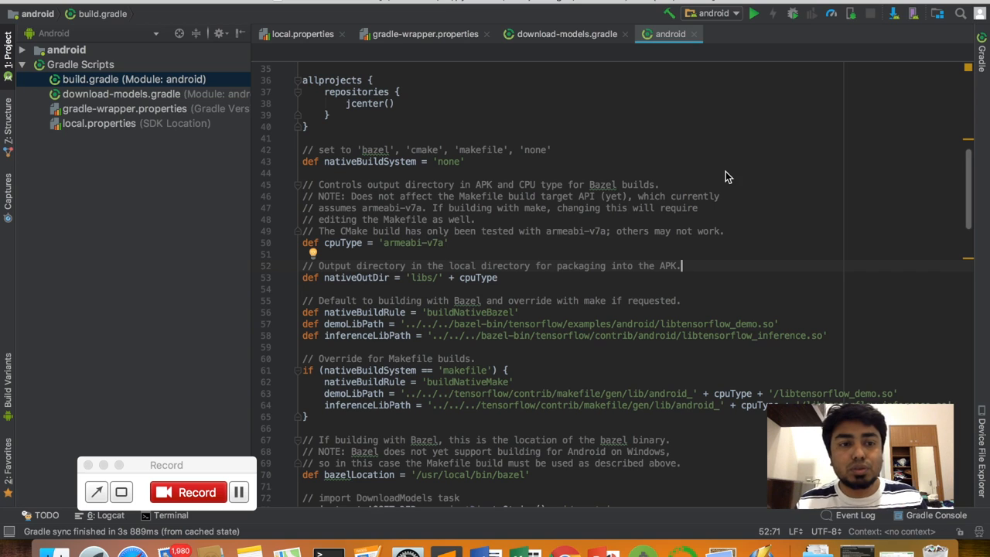
mouse_move(542, 242)
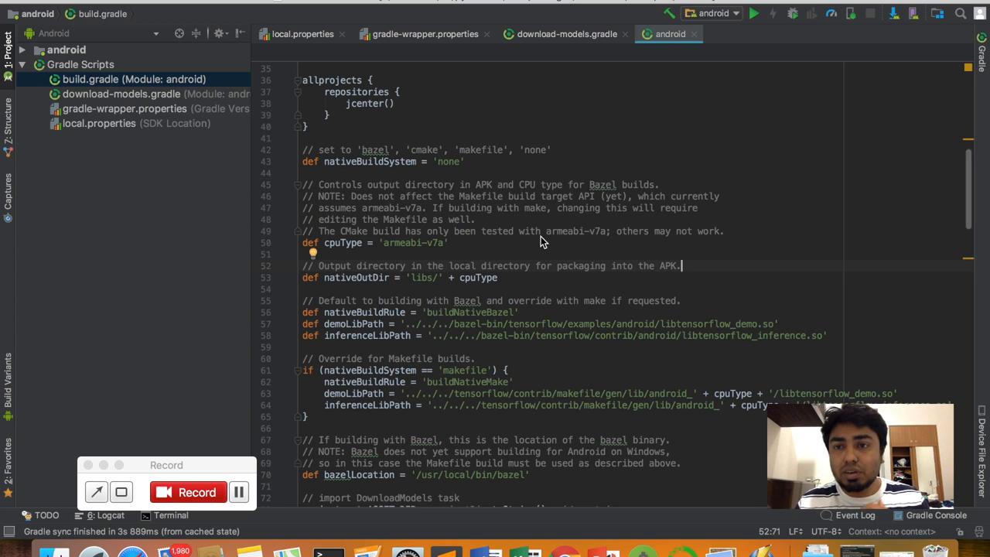
mouse_move(581, 218)
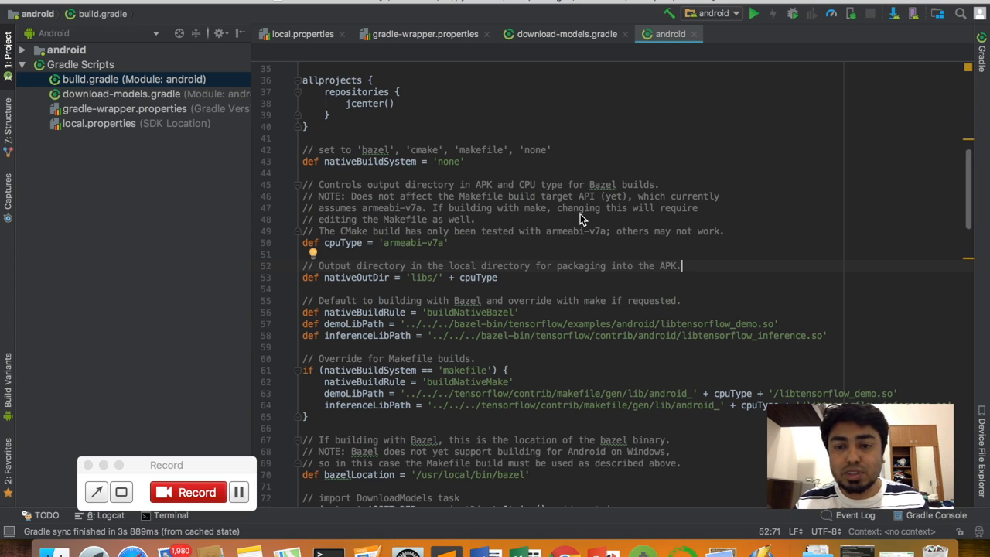
mouse_move(733, 71)
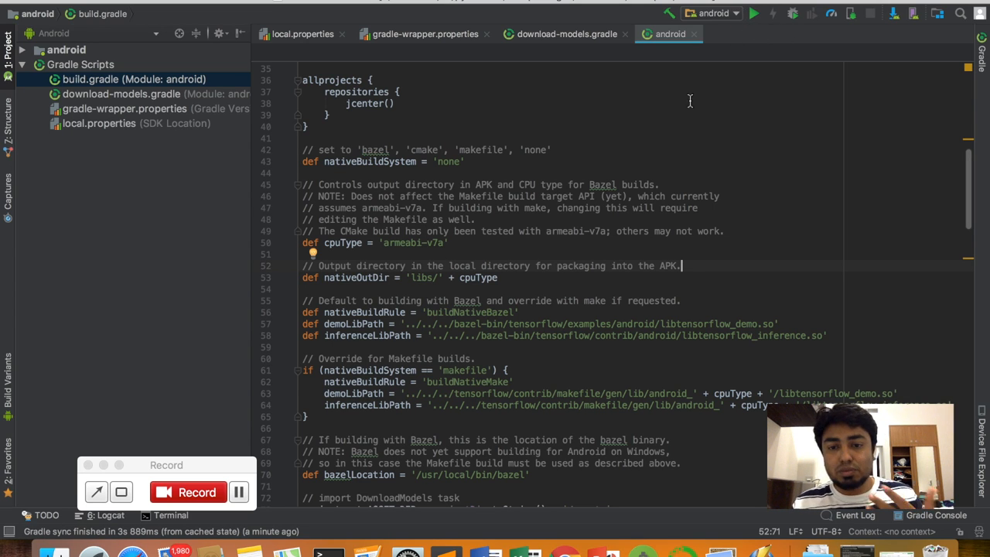
mouse_move(657, 139)
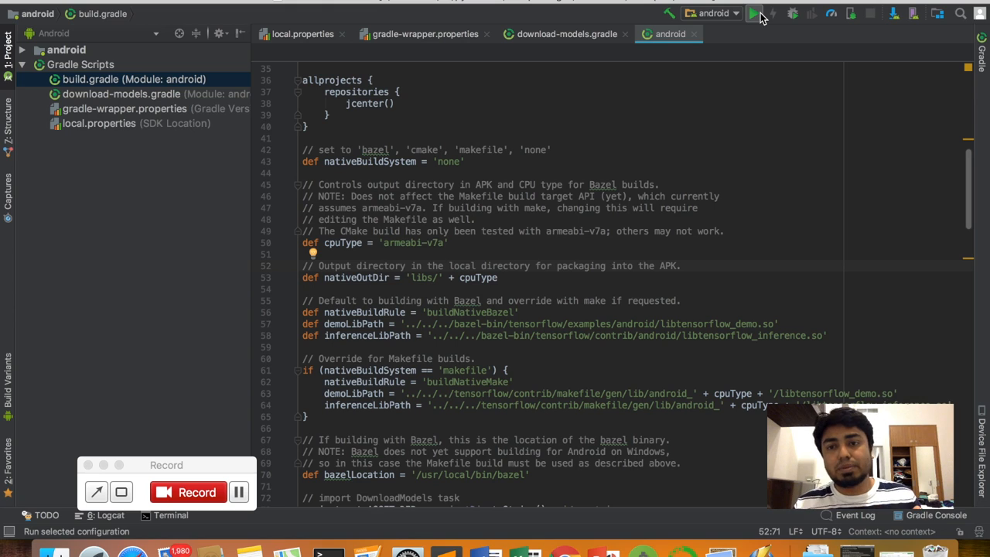
mouse_move(756, 16)
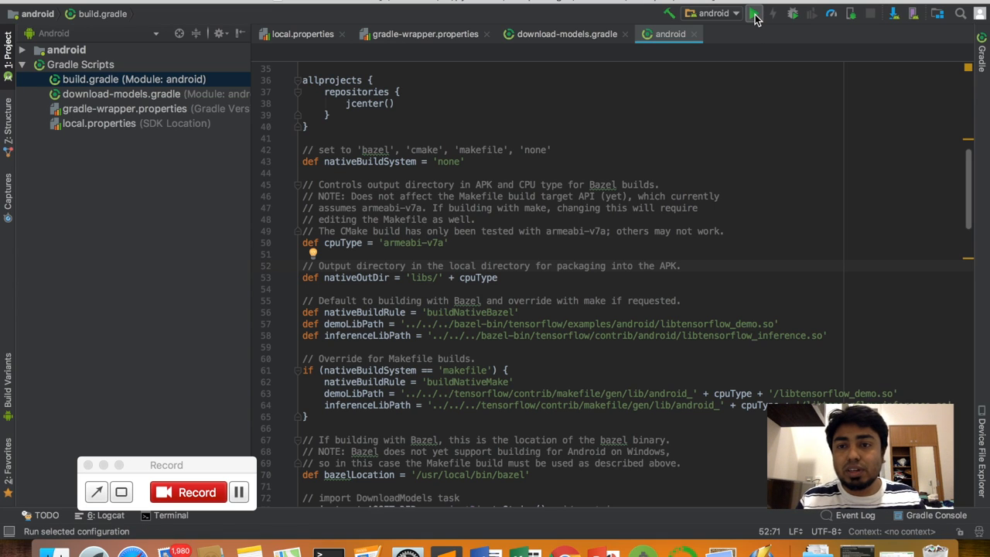
- Launch the android demo app with Android Studio's green Run button
click(757, 13)
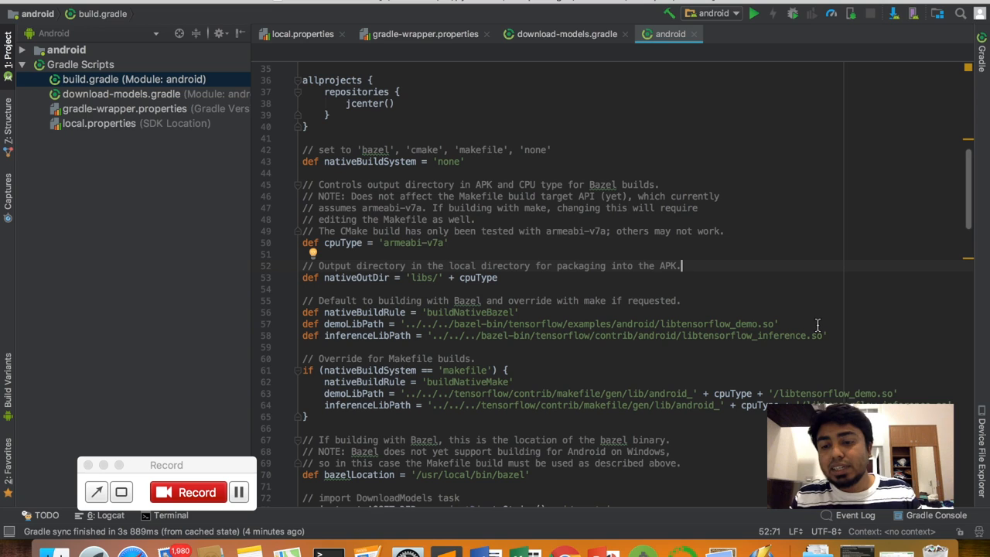
mouse_move(656, 412)
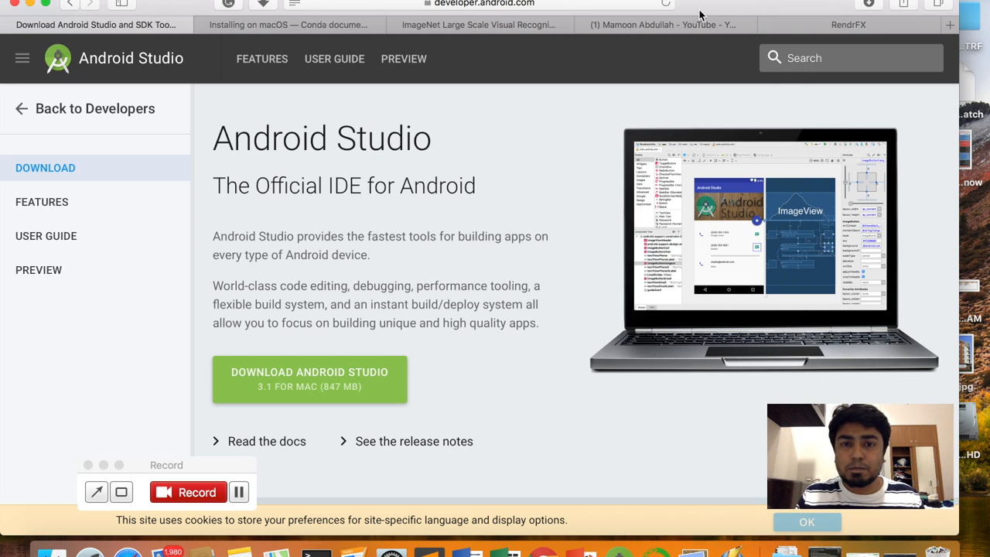
- On the ImageNet tab, scroll the 1000-synset list, select 'tiger cat', and continue past zebra
click(495, 25)
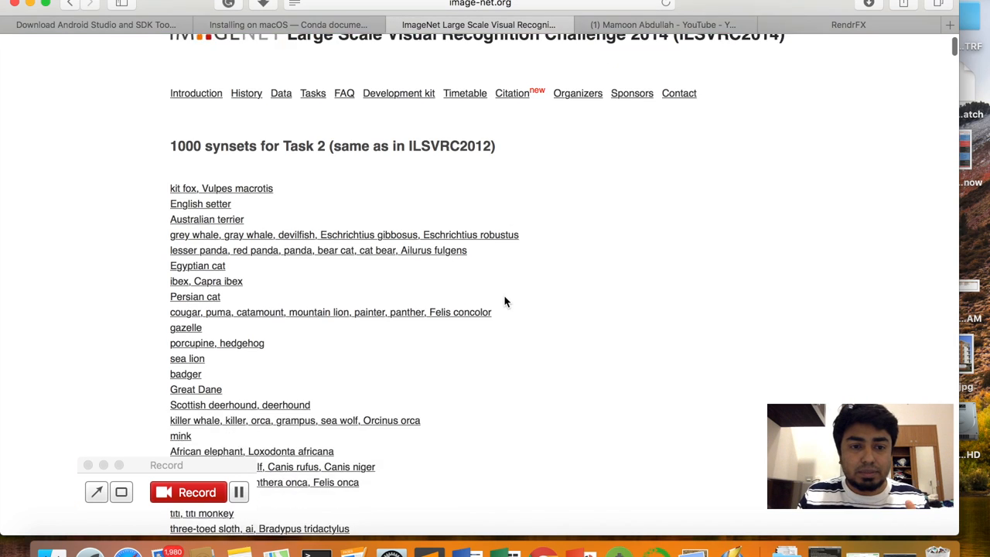
scroll(down, 3)
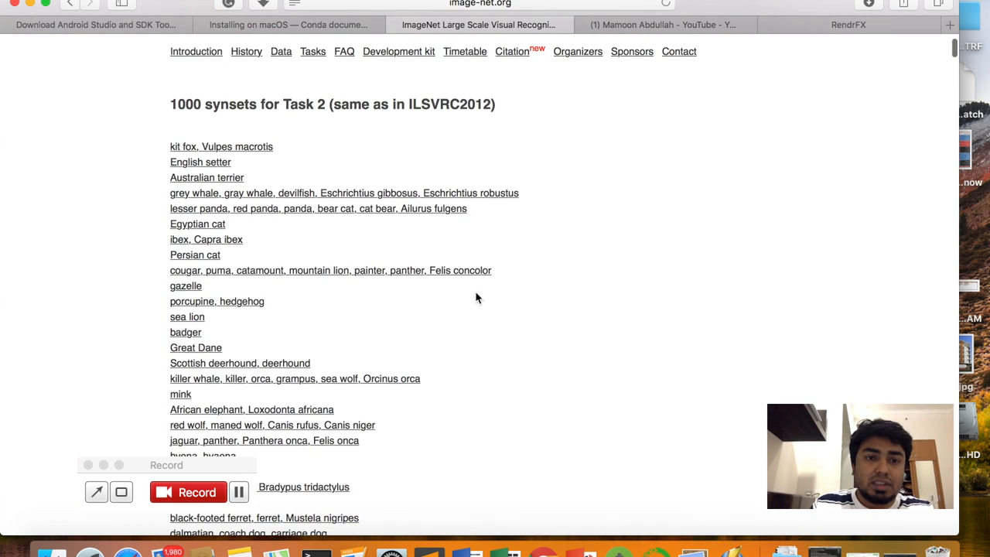
scroll(down, 3)
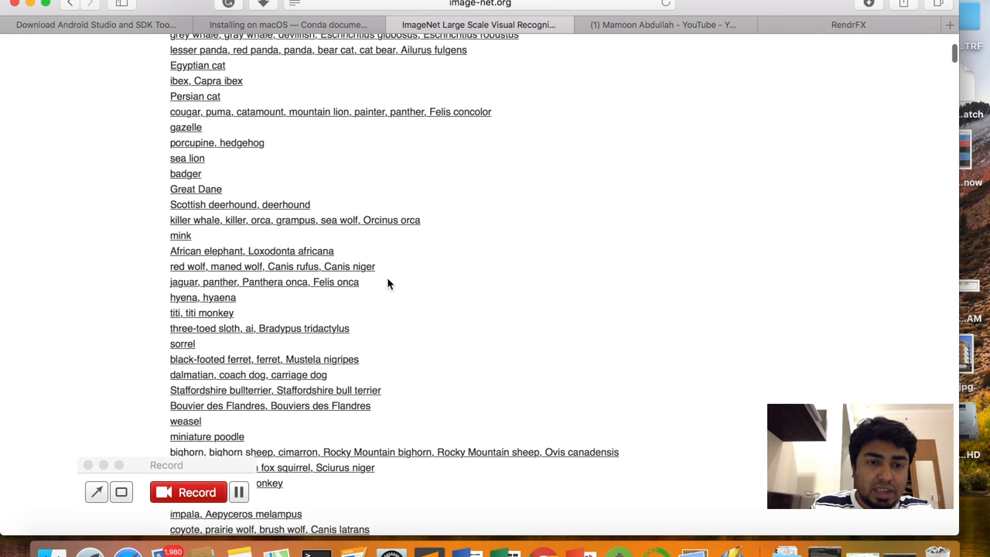
scroll(down, 3)
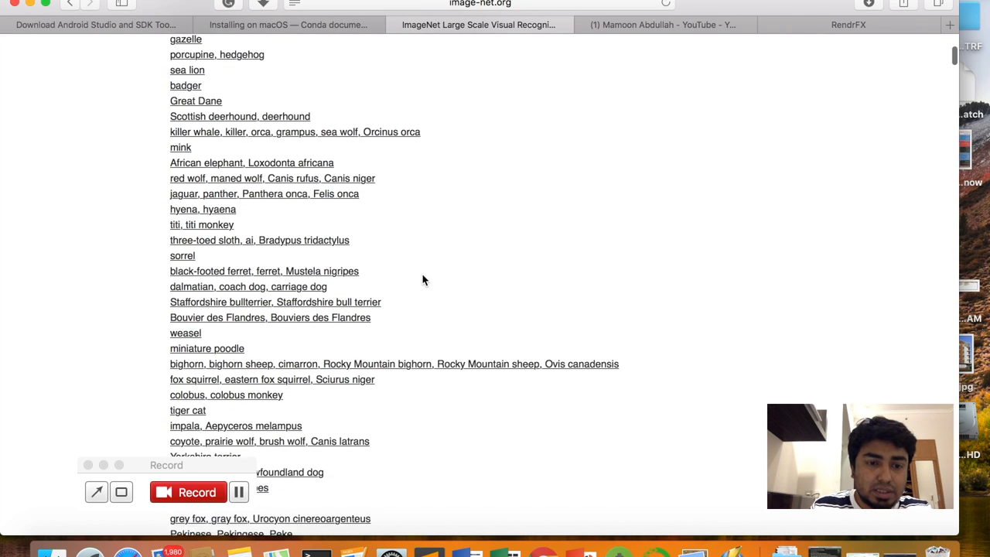
scroll(down, 3)
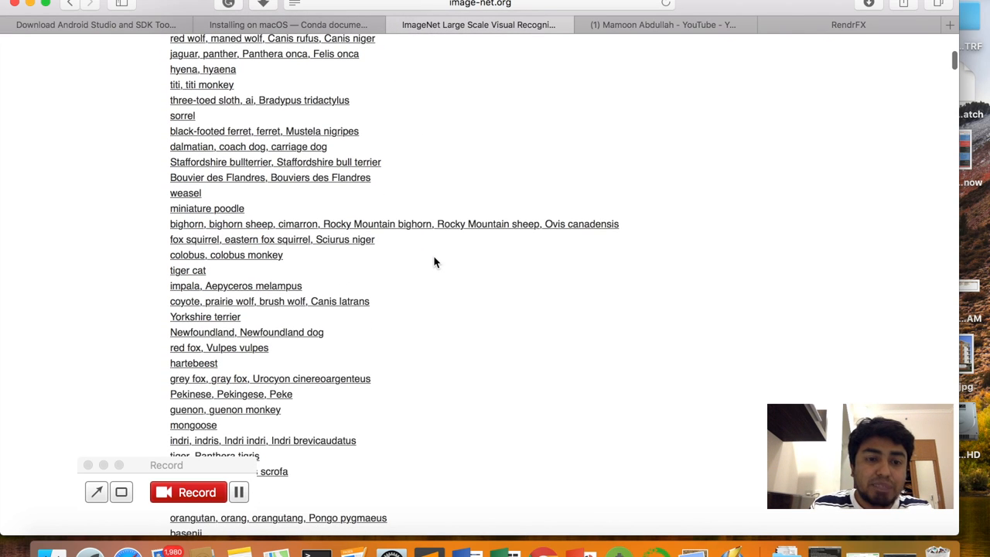
double_click(187, 270)
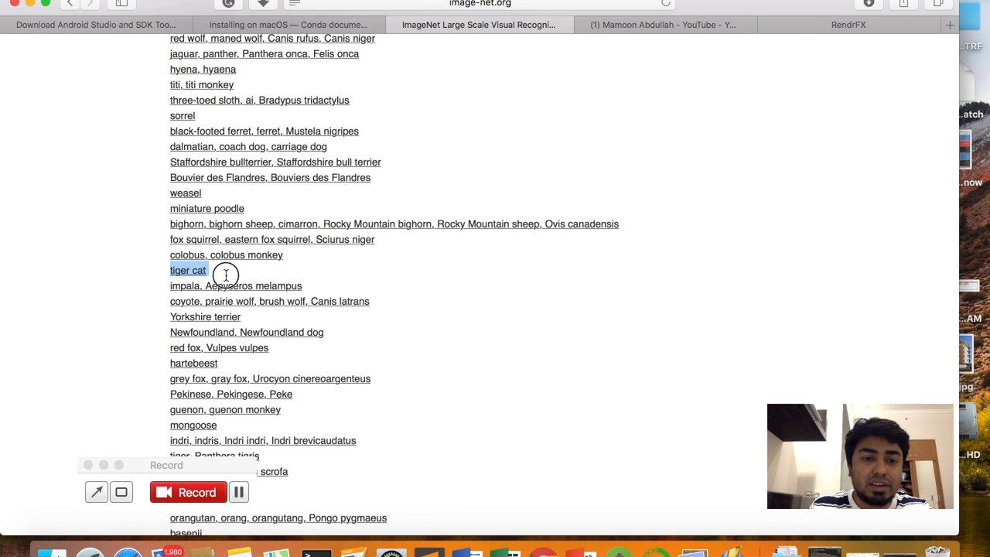
scroll(down, 3)
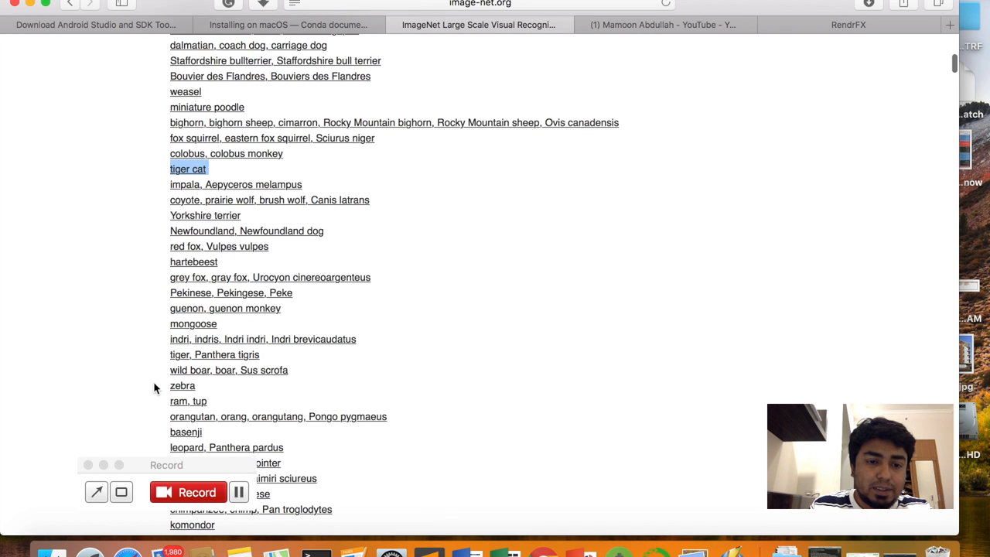
scroll(down, 3)
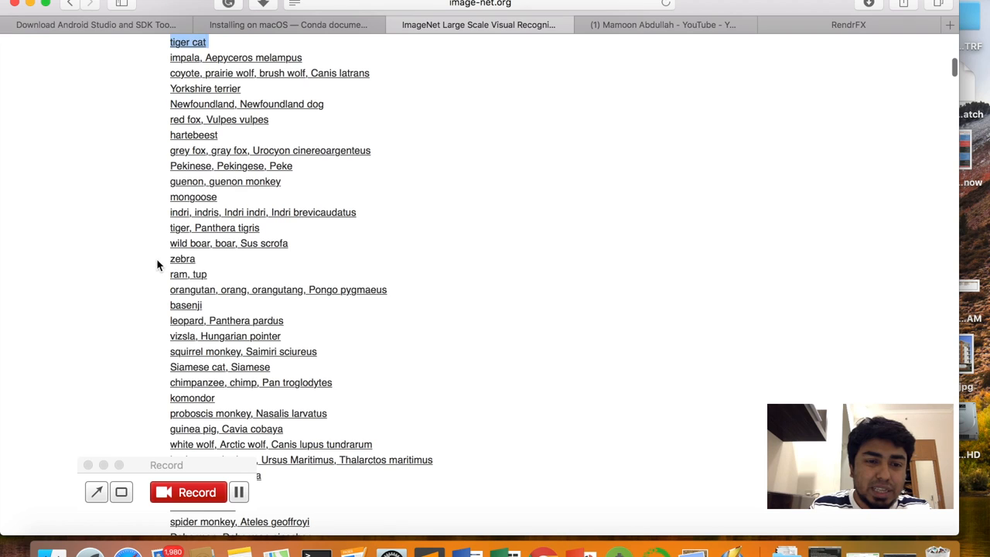
scroll(down, 3)
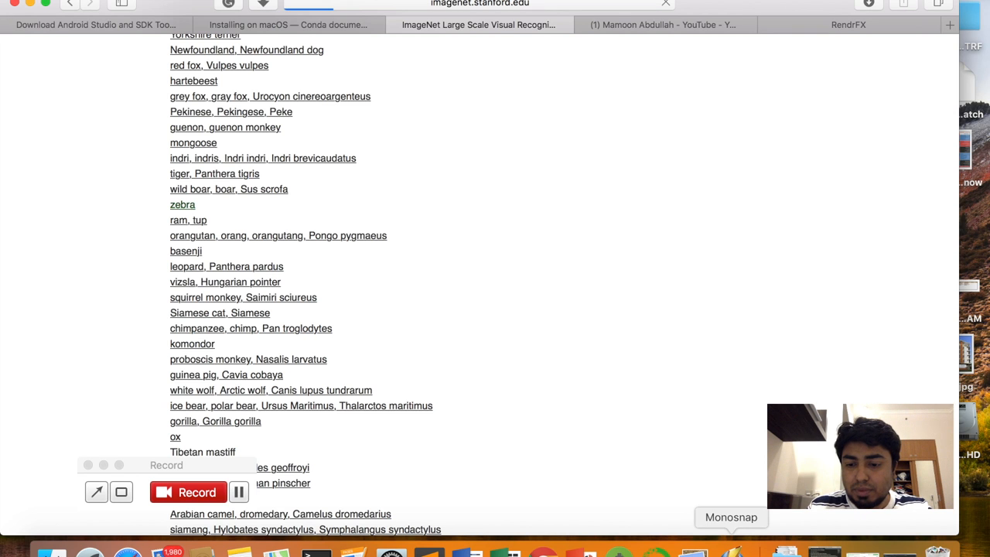
mouse_move(692, 57)
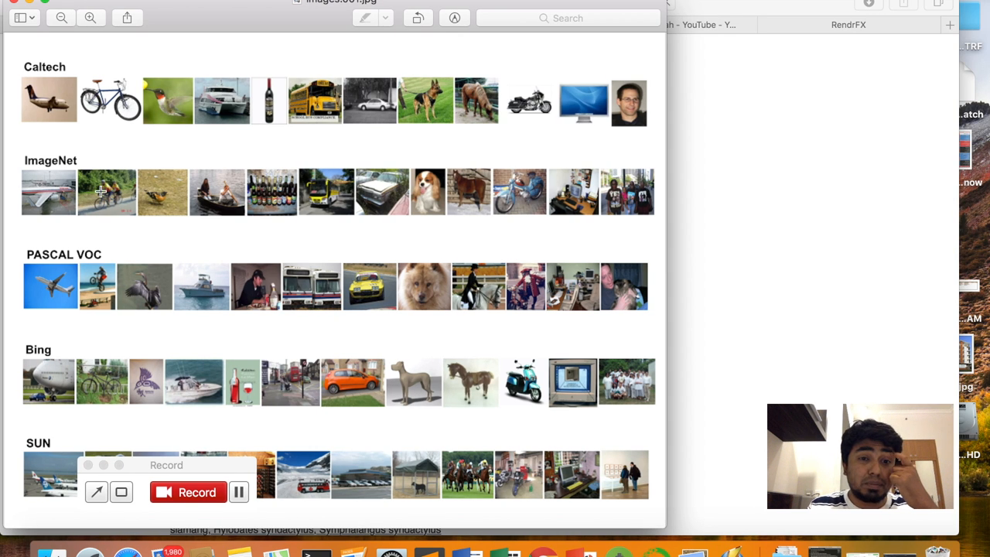
mouse_move(209, 191)
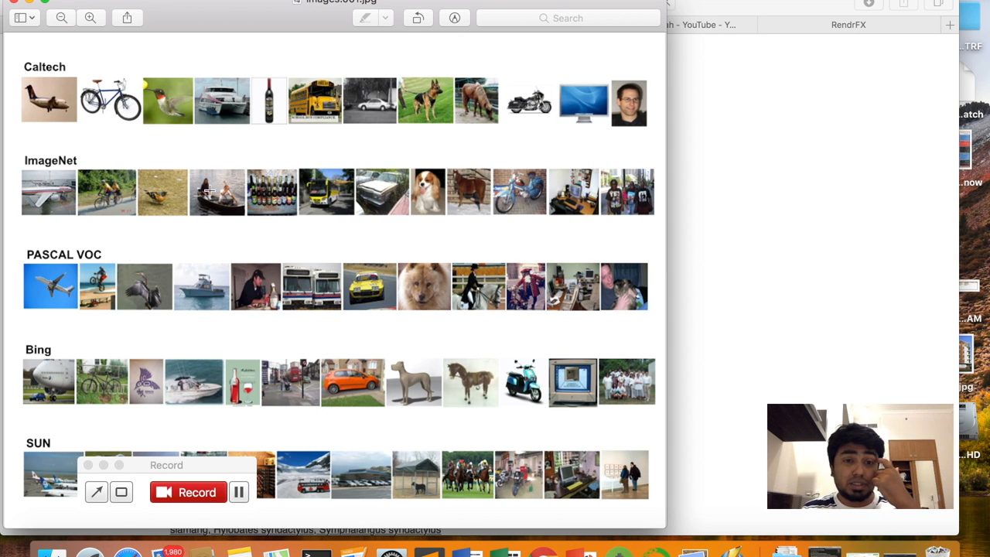